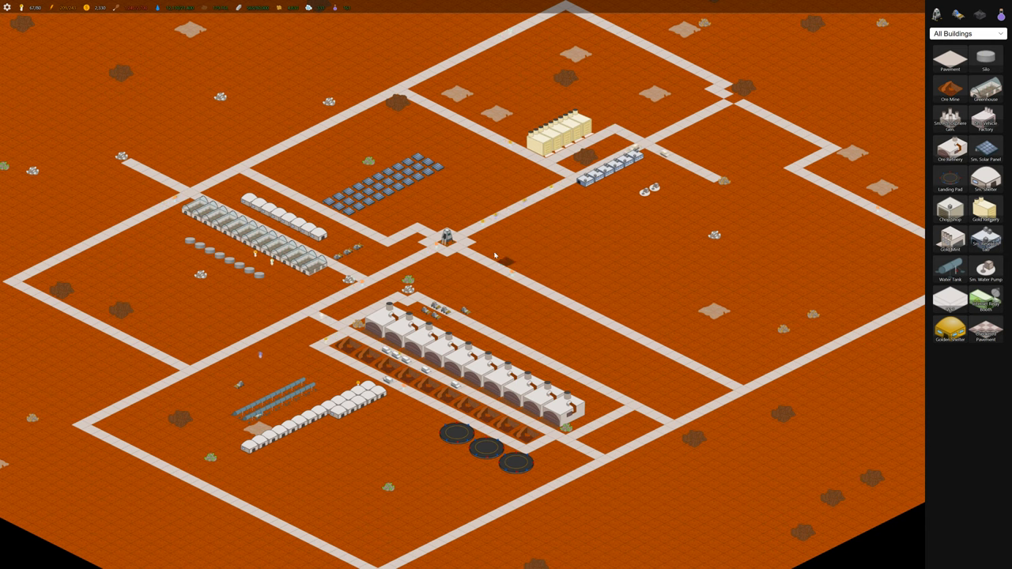
{"action": "mouse_move", "coordinate": [466, 202]}
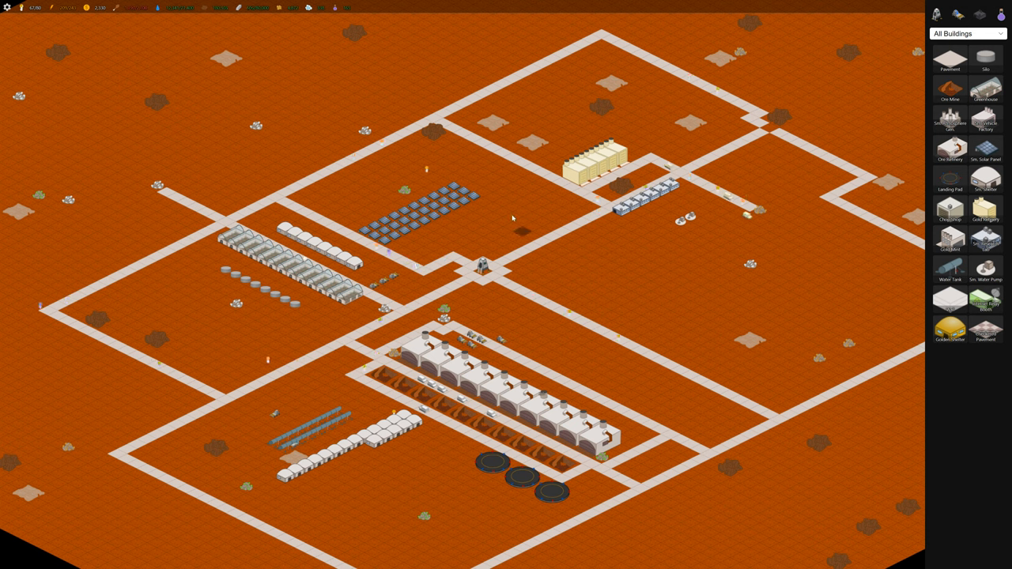
{"action": "mouse_move", "coordinate": [663, 271]}
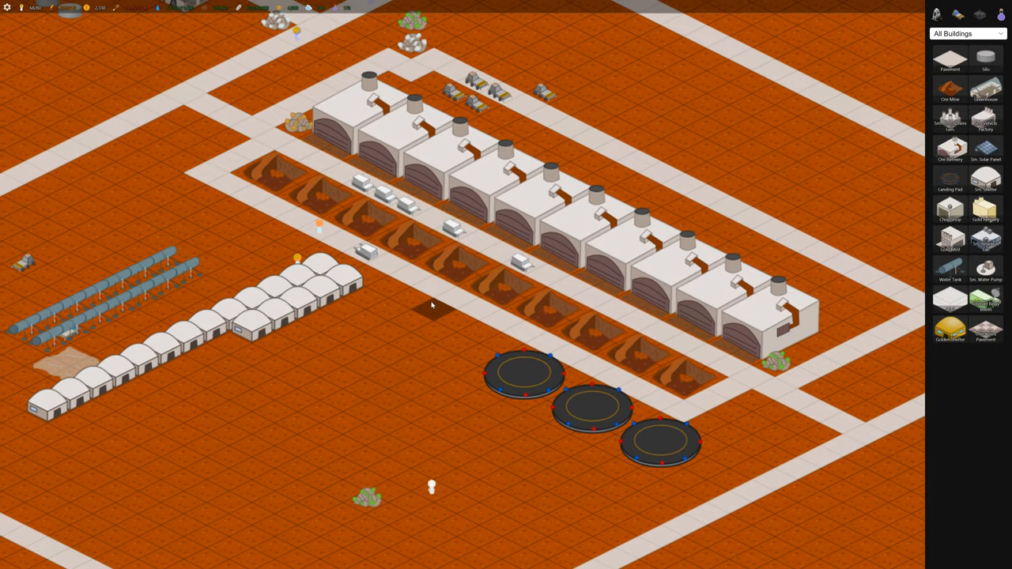
{"action": "mouse_move", "coordinate": [427, 400]}
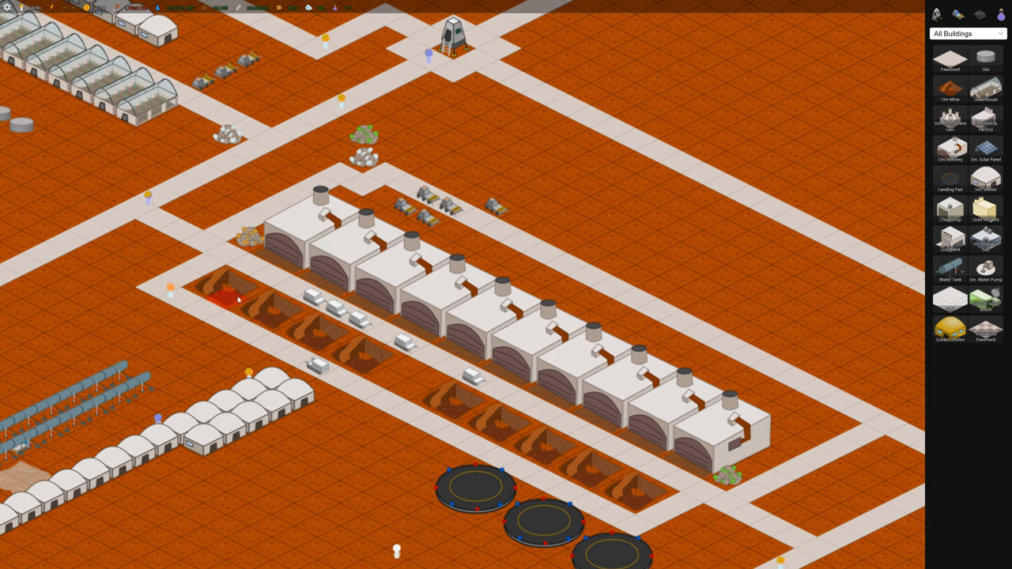
Inspect the ore mine pit's details and an ore miner rover's status, then close it
{"action": "left_click", "coordinate": [229, 297]}
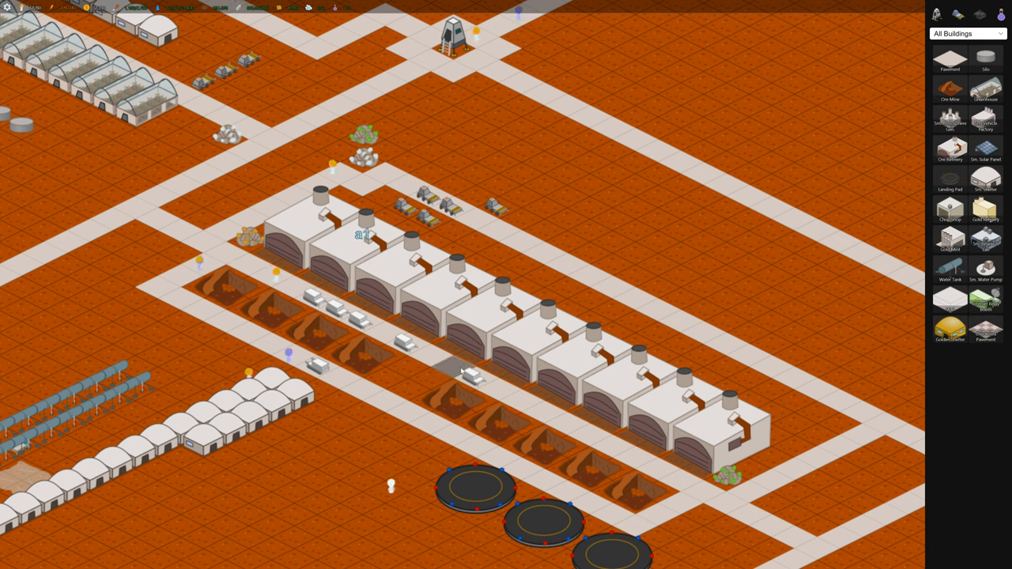
{"action": "left_click", "coordinate": [470, 376]}
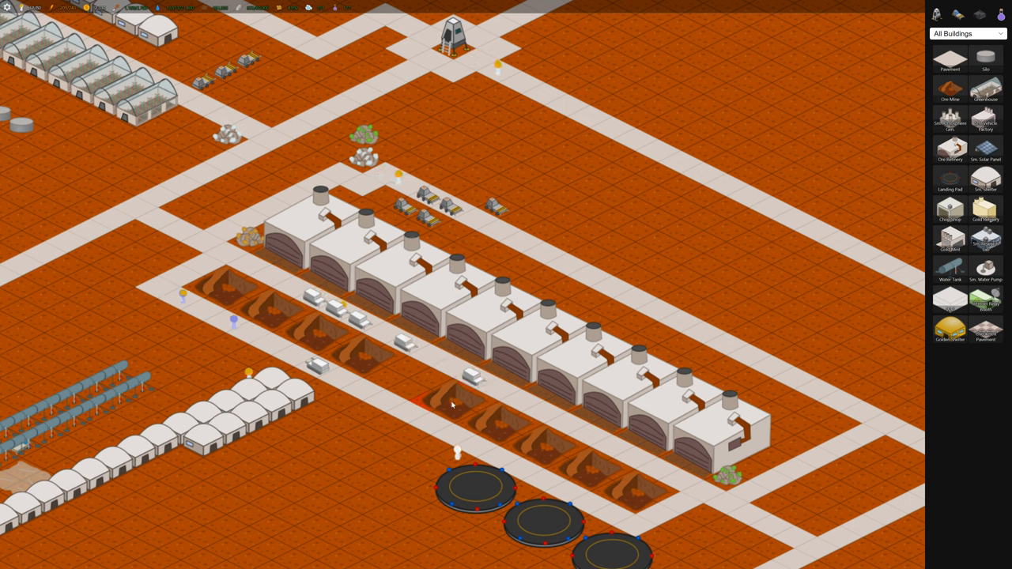
{"action": "left_click", "coordinate": [451, 399]}
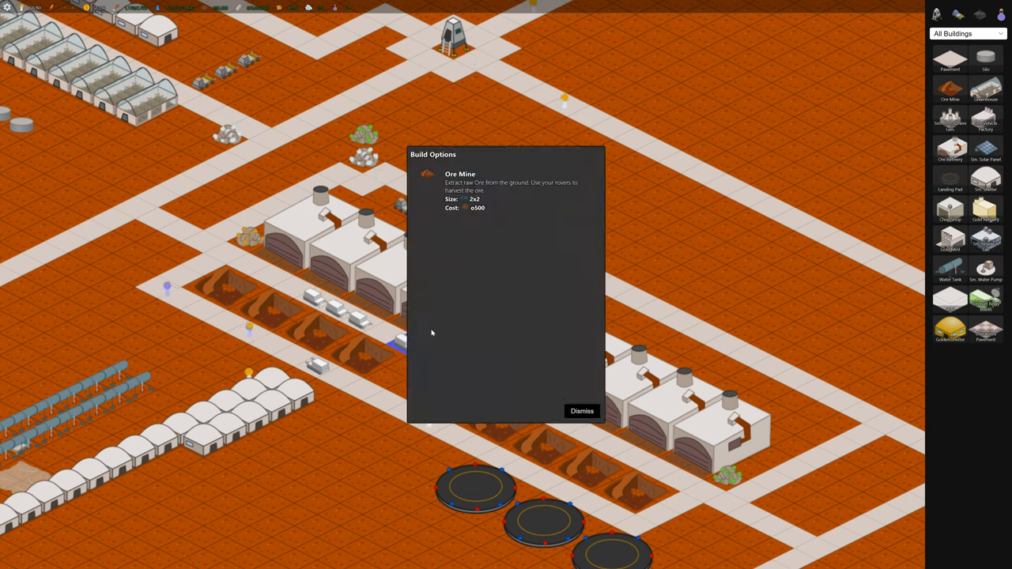
{"action": "left_click", "coordinate": [581, 411]}
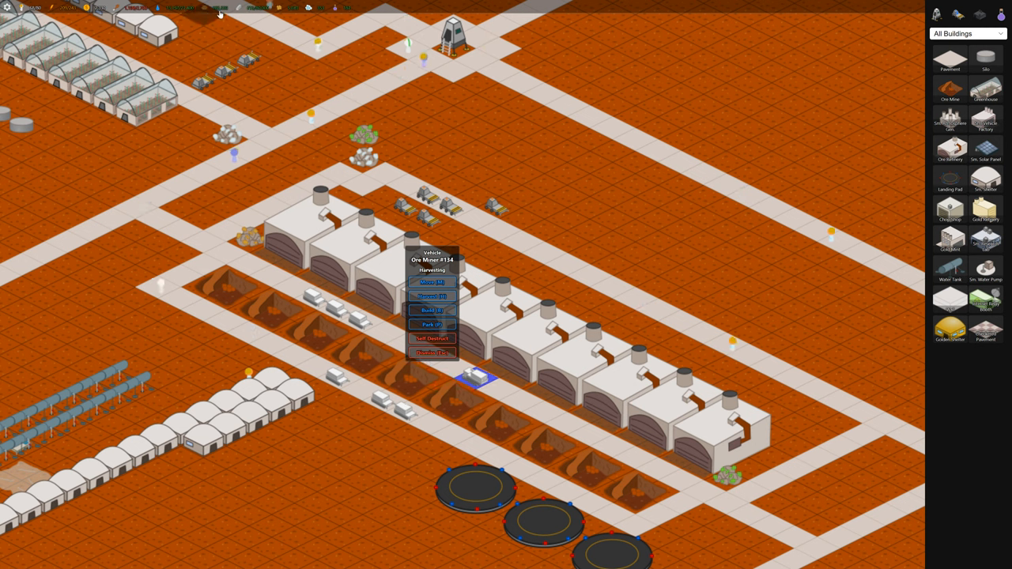
{"action": "left_click", "coordinate": [579, 188]}
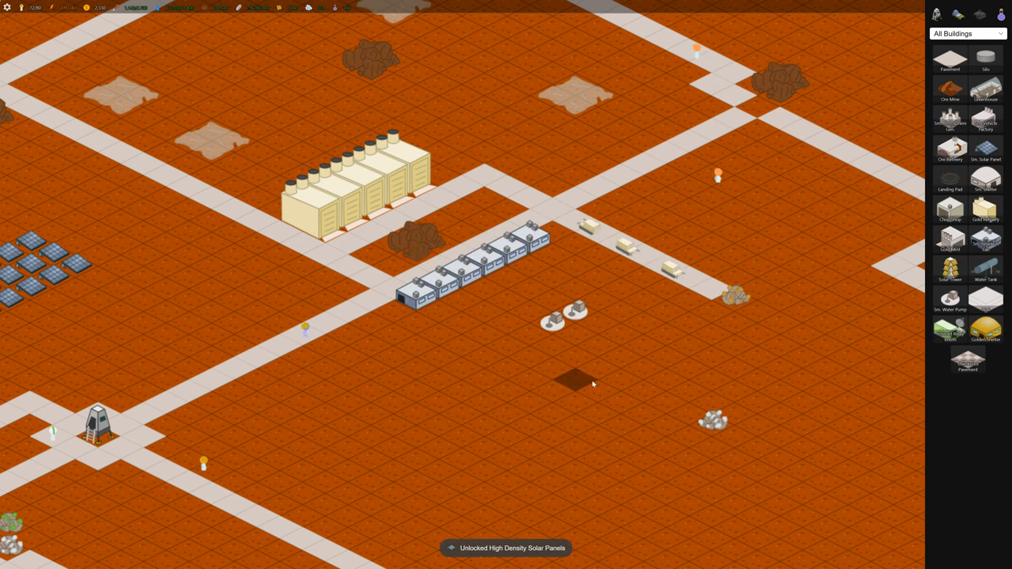
{"action": "mouse_move", "coordinate": [950, 269]}
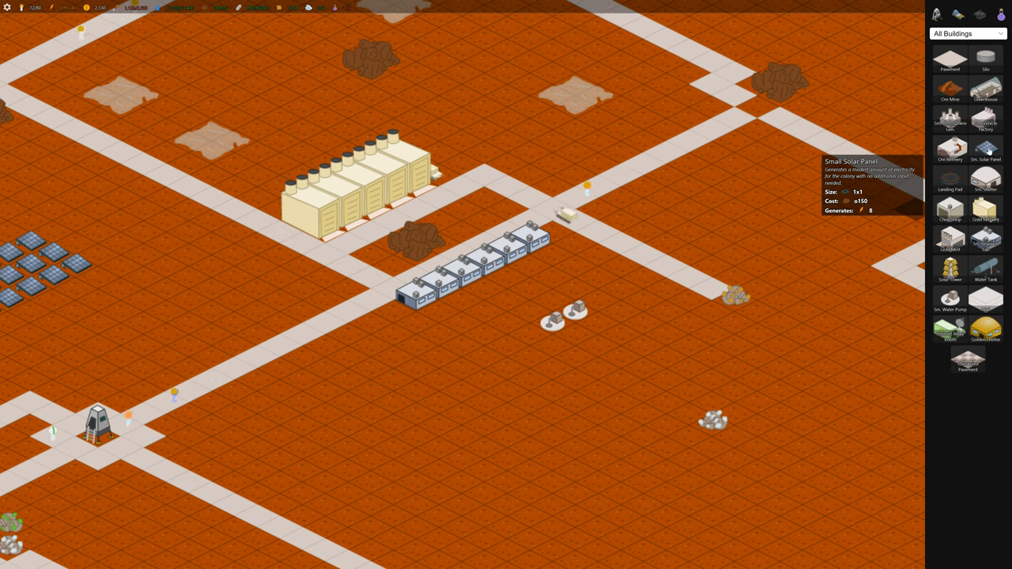
{"action": "mouse_move", "coordinate": [950, 269]}
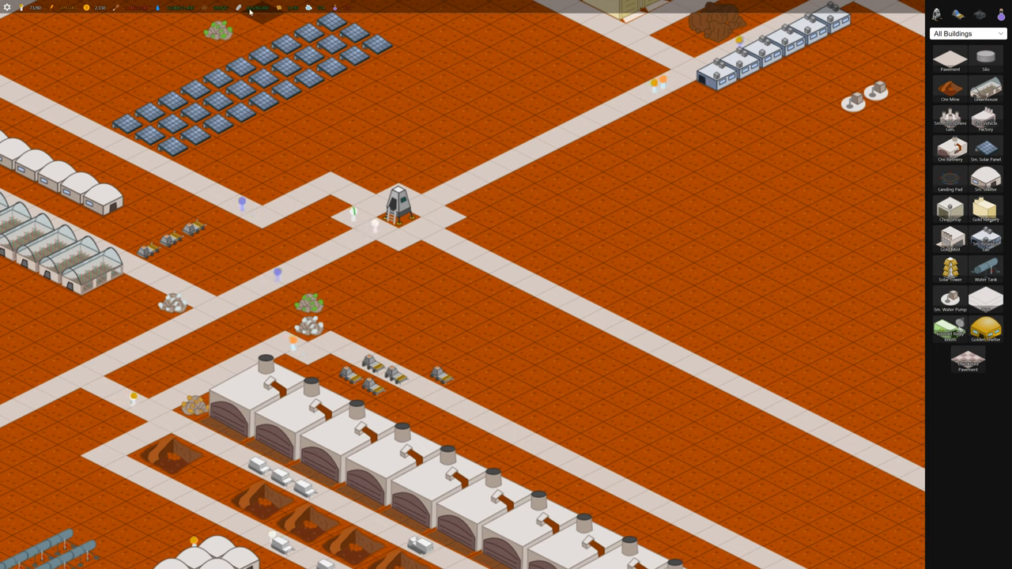
{"action": "scroll", "scroll_direction": "down", "scroll_amount": 3}
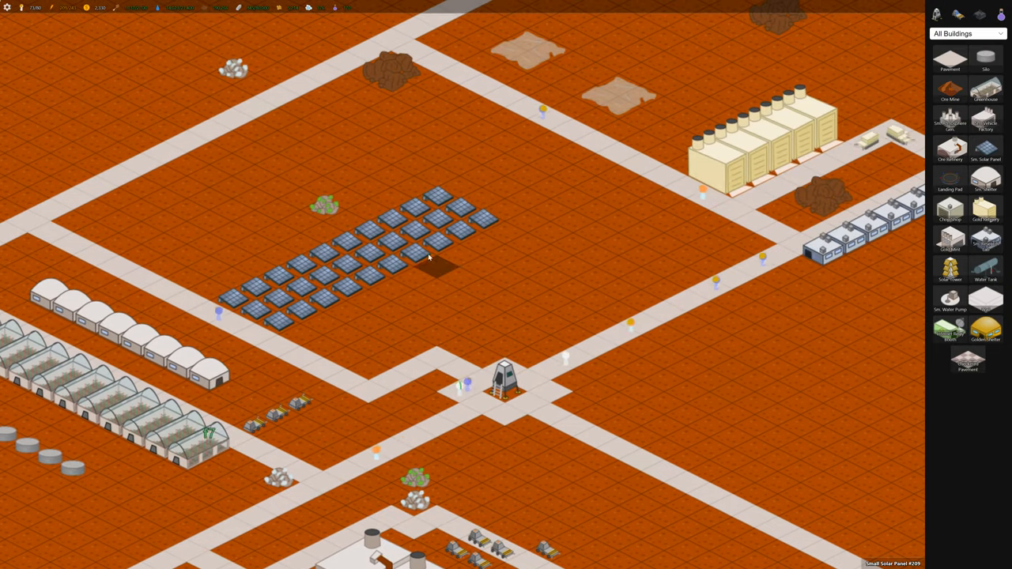
{"action": "left_click", "coordinate": [439, 202]}
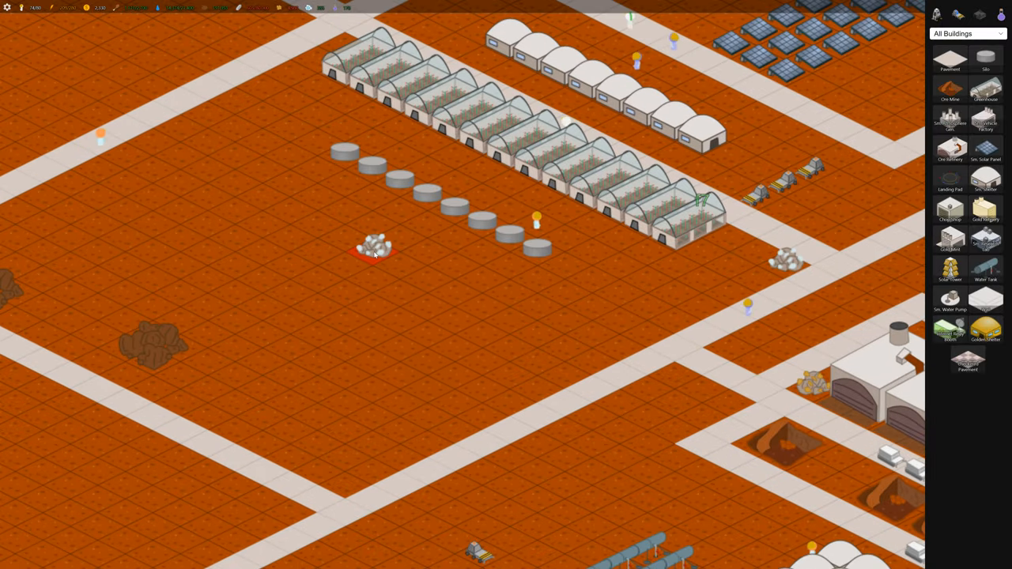
Inspect the rock pile near the silos and place a Solar Tower by the solar panels
{"action": "left_click", "coordinate": [376, 249]}
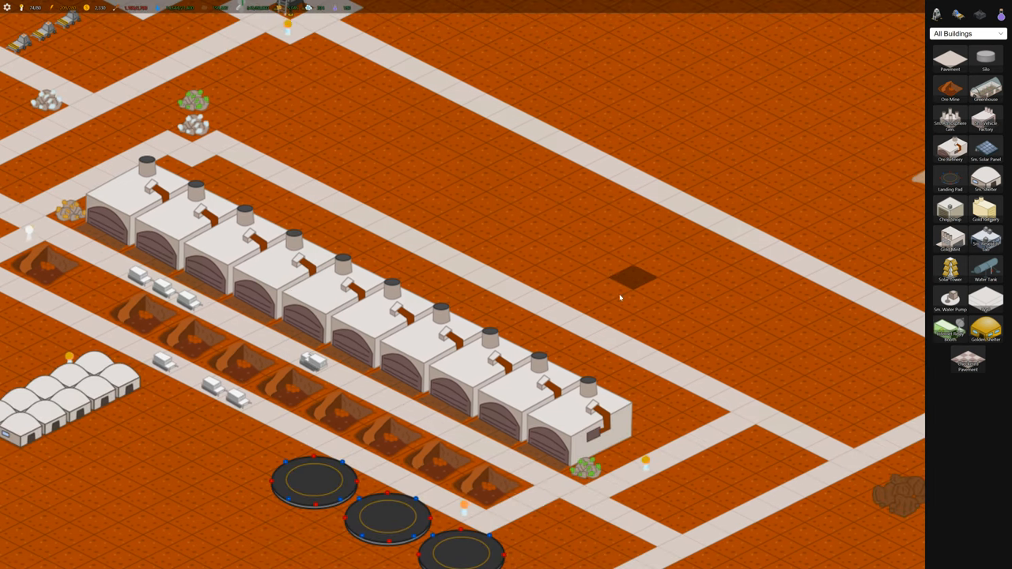
{"action": "left_click", "coordinate": [583, 470]}
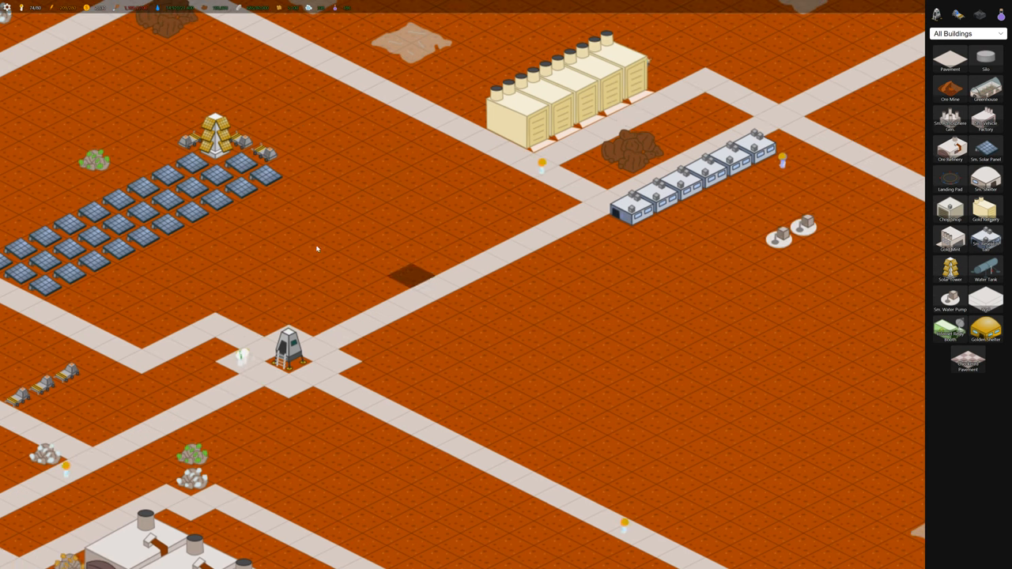
Lay out a second row of ore refineries beside the existing row and confirm construction
{"action": "left_click", "coordinate": [212, 138]}
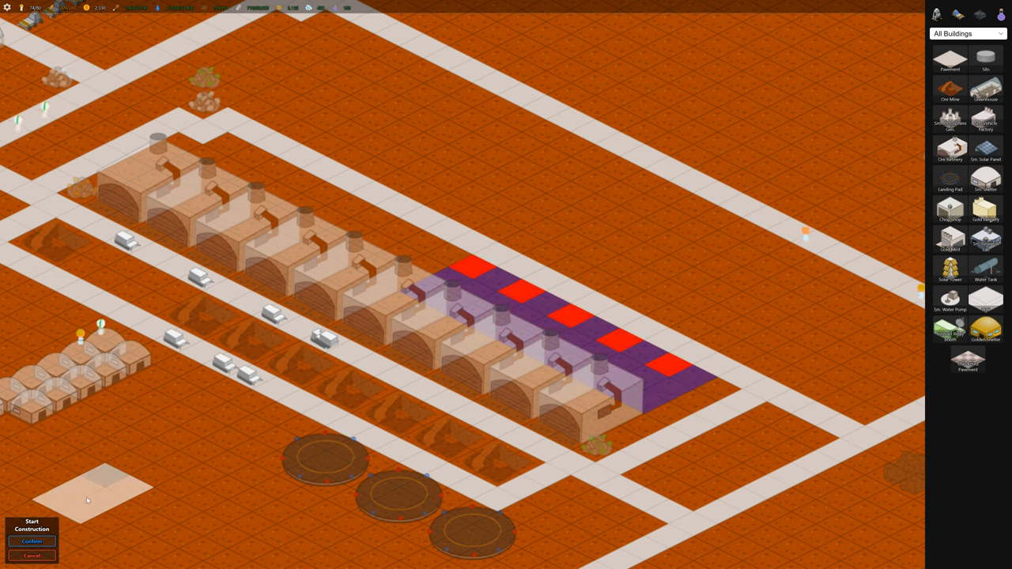
{"action": "left_click", "coordinate": [31, 541]}
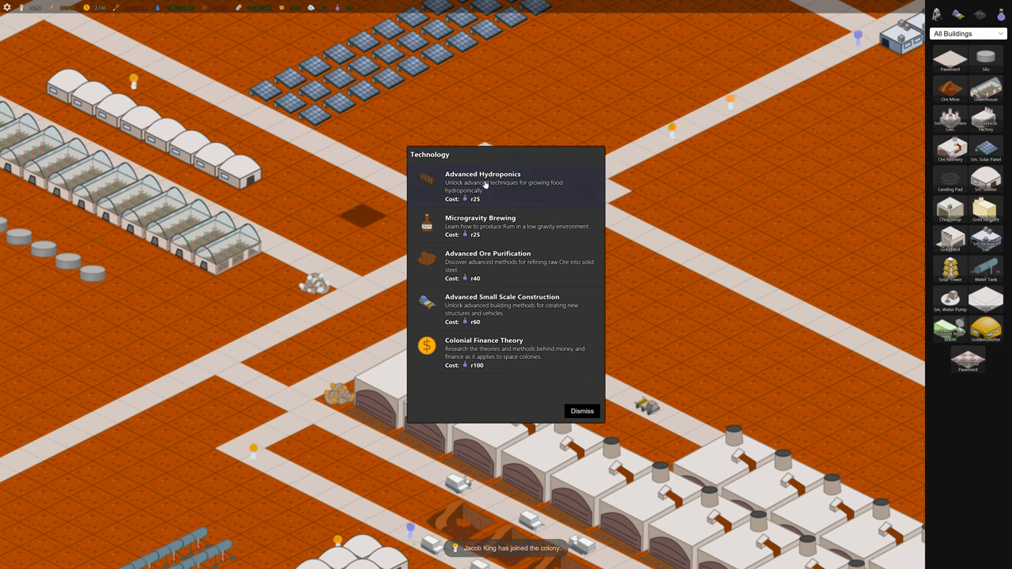
Research Advanced Hydroponics from the Technology choices
{"action": "left_click", "coordinate": [482, 182]}
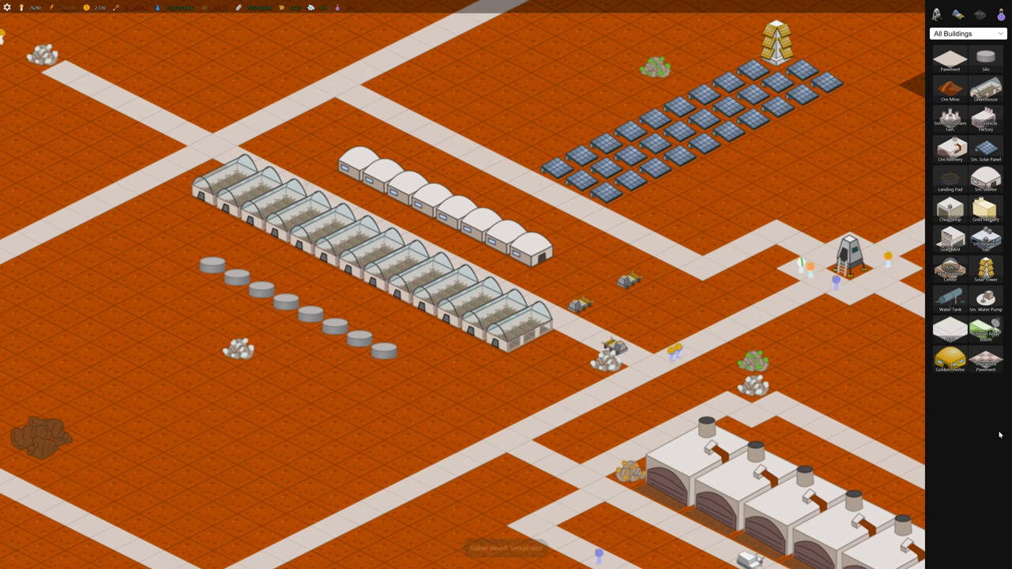
{"action": "mouse_move", "coordinate": [949, 271]}
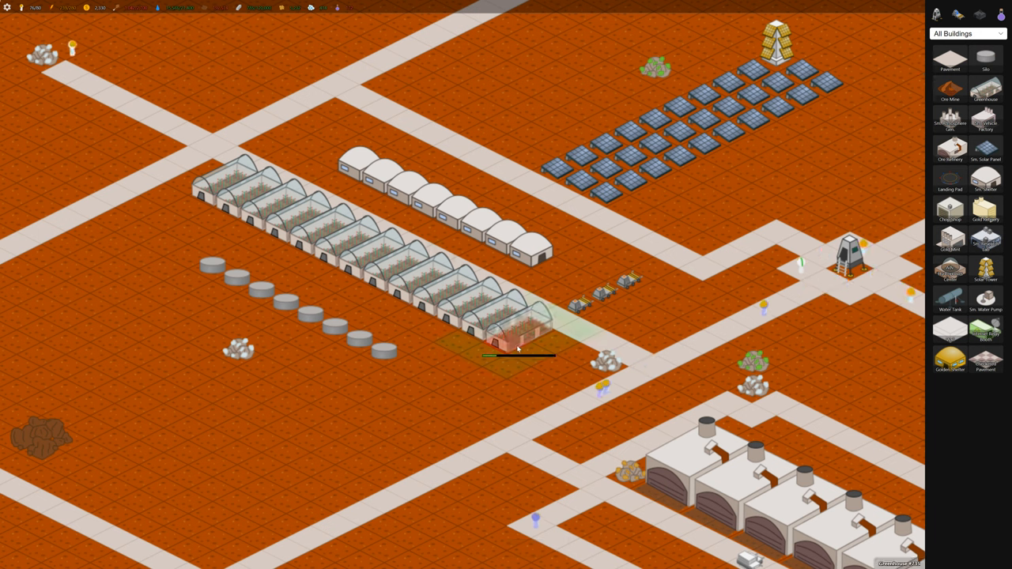
Place an Advanced Hydroponics Center over the greenhouse at the end of the row
{"action": "left_click", "coordinate": [518, 348]}
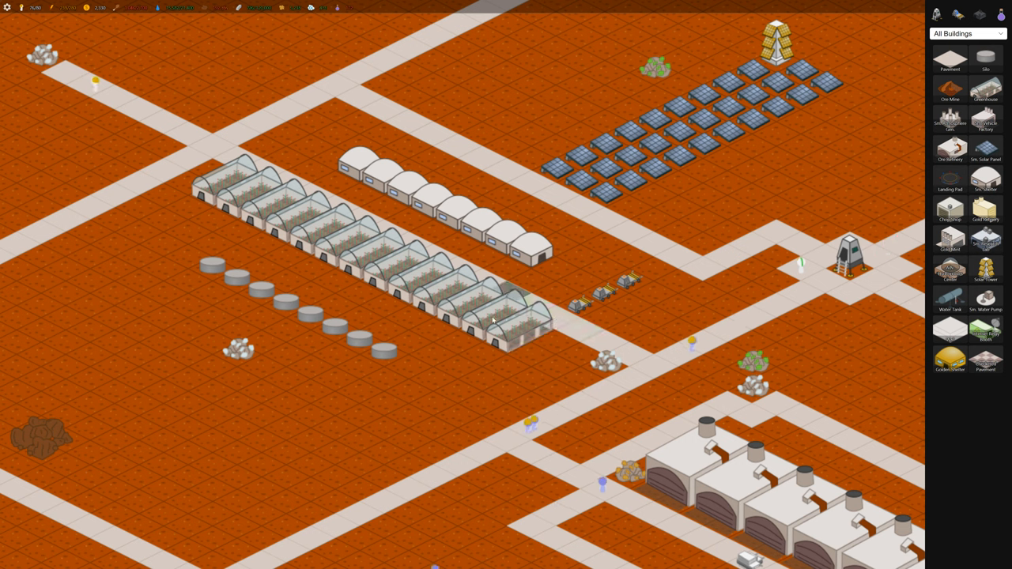
{"action": "mouse_move", "coordinate": [950, 272]}
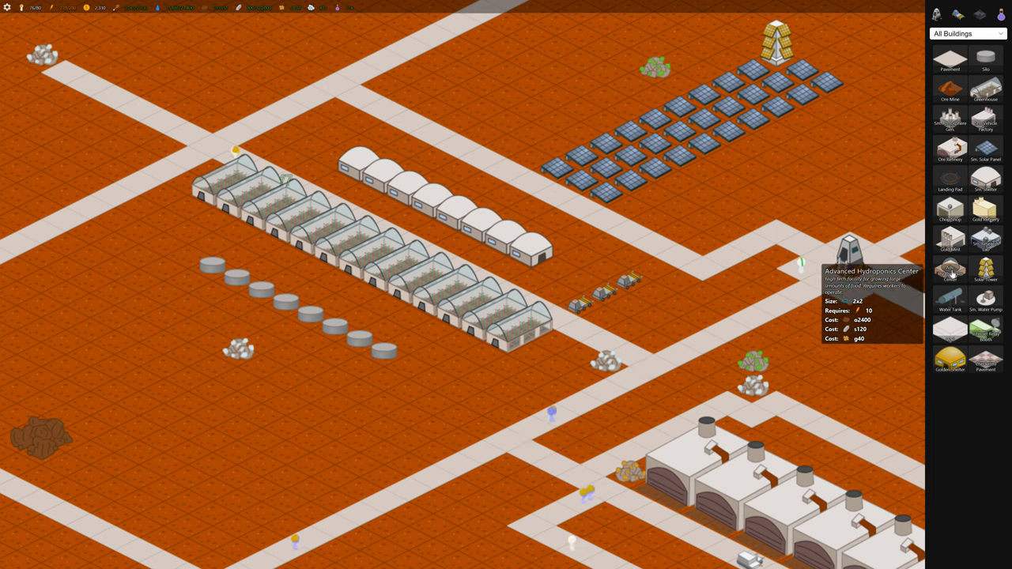
{"action": "left_click", "coordinate": [518, 328]}
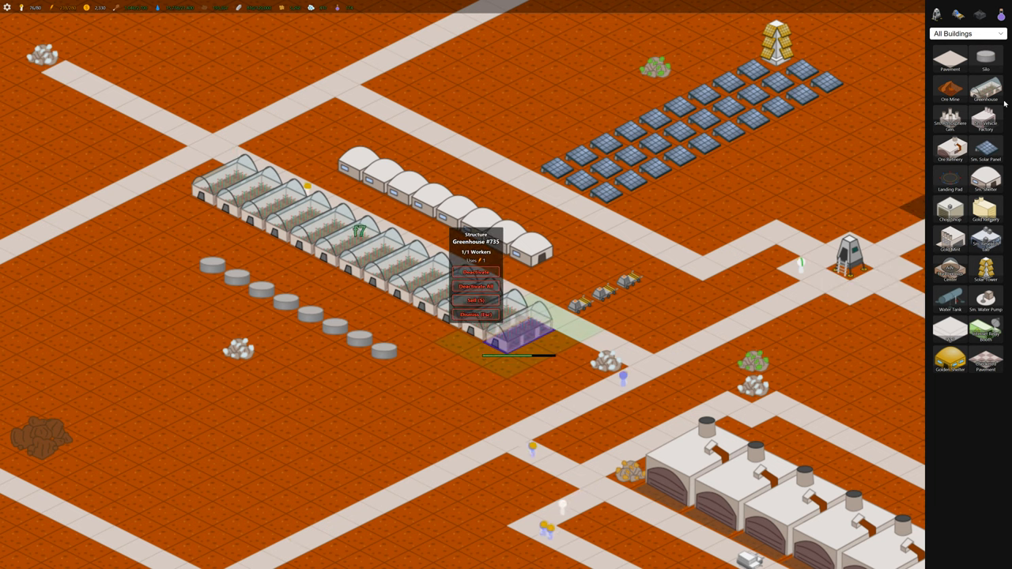
{"action": "mouse_move", "coordinate": [985, 87]}
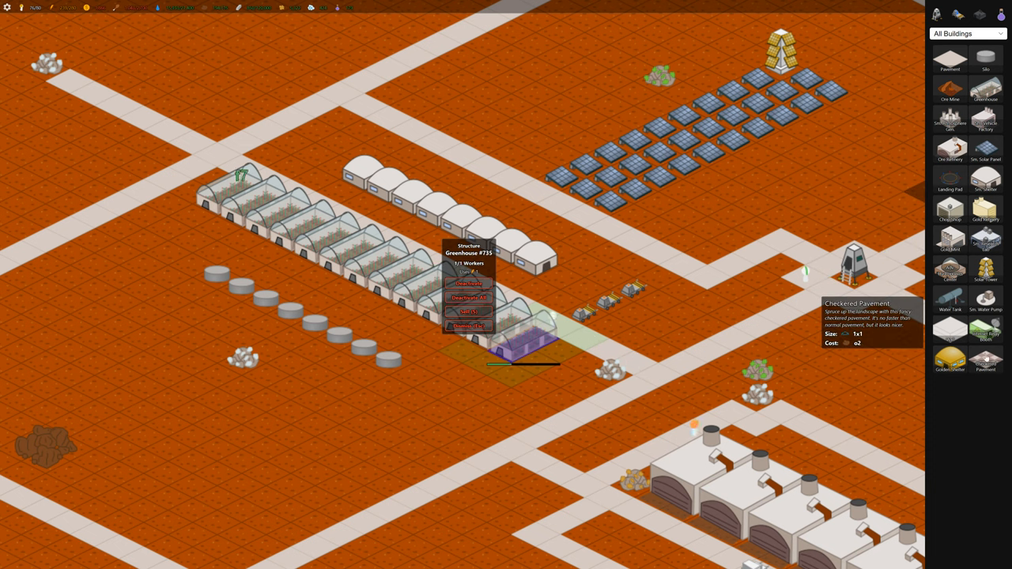
Mark Greenhouse #735 at the row's end for removal
{"action": "left_click", "coordinate": [474, 356]}
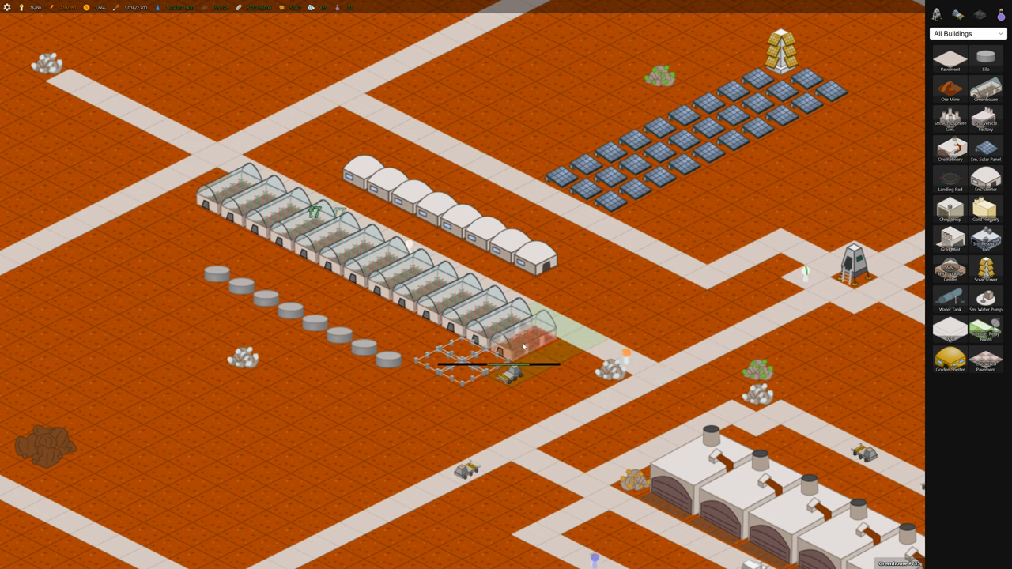
{"action": "left_click", "coordinate": [522, 345]}
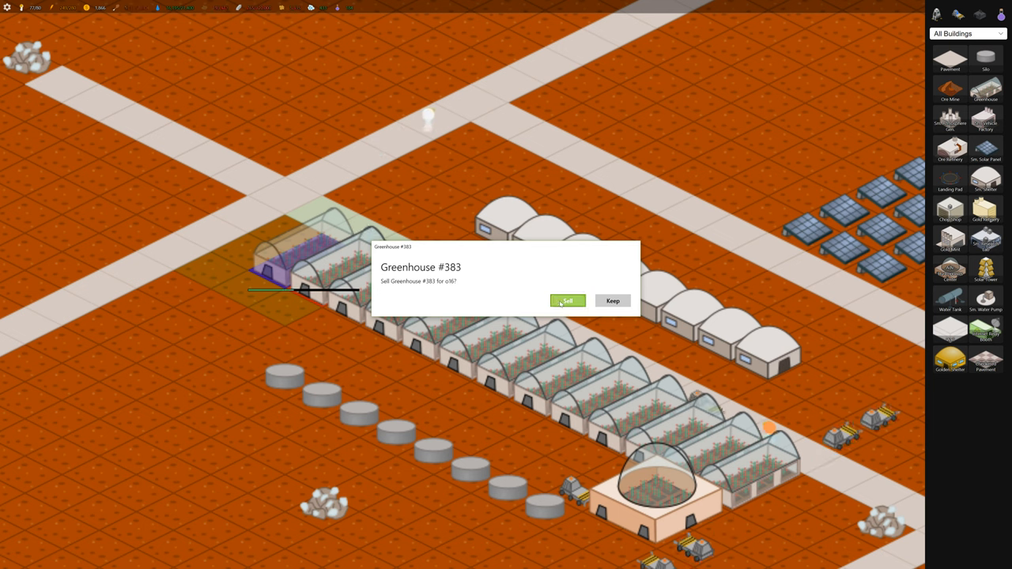
{"action": "left_click", "coordinate": [567, 301]}
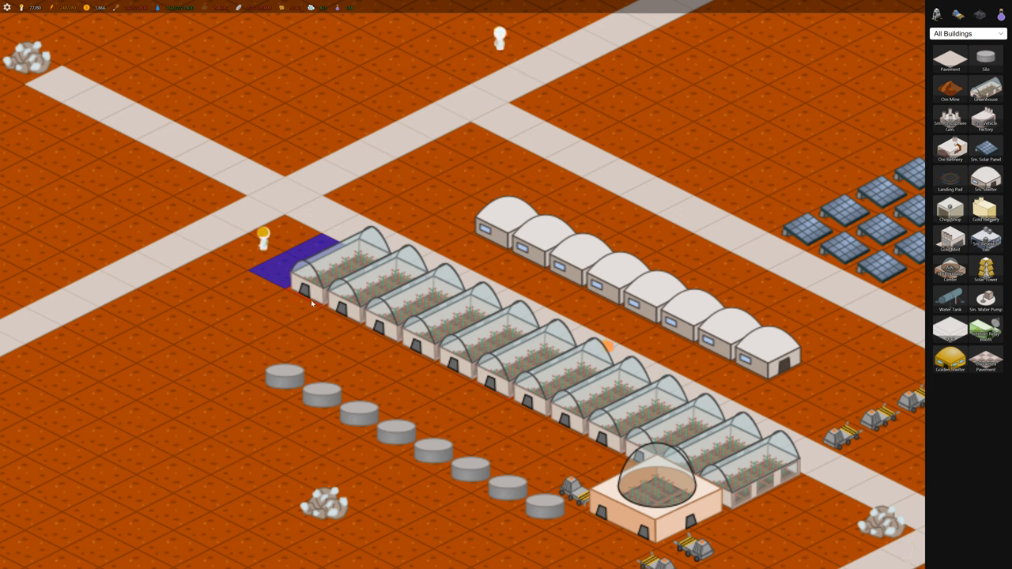
{"action": "left_click", "coordinate": [324, 276]}
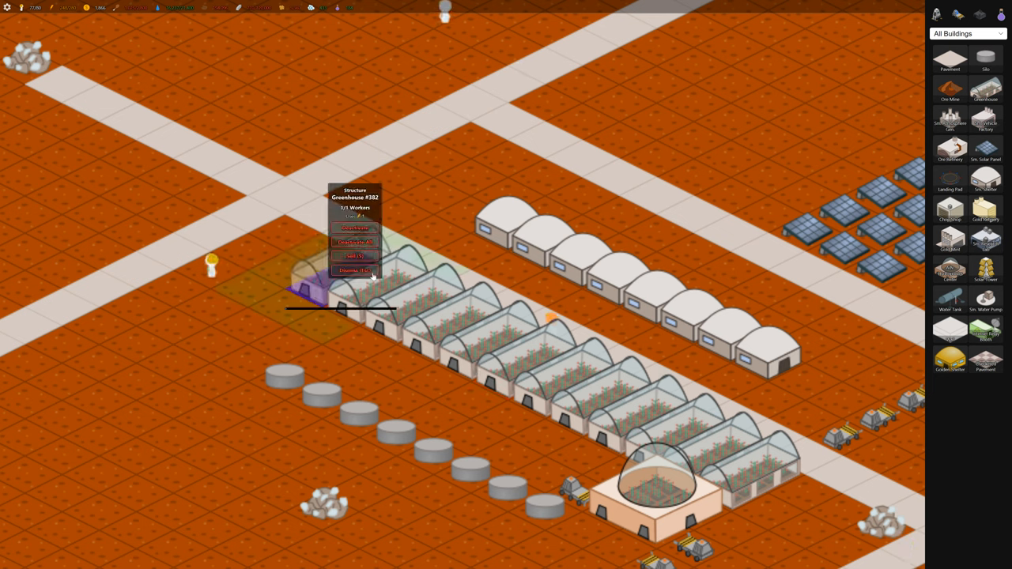
{"action": "left_click", "coordinate": [355, 270]}
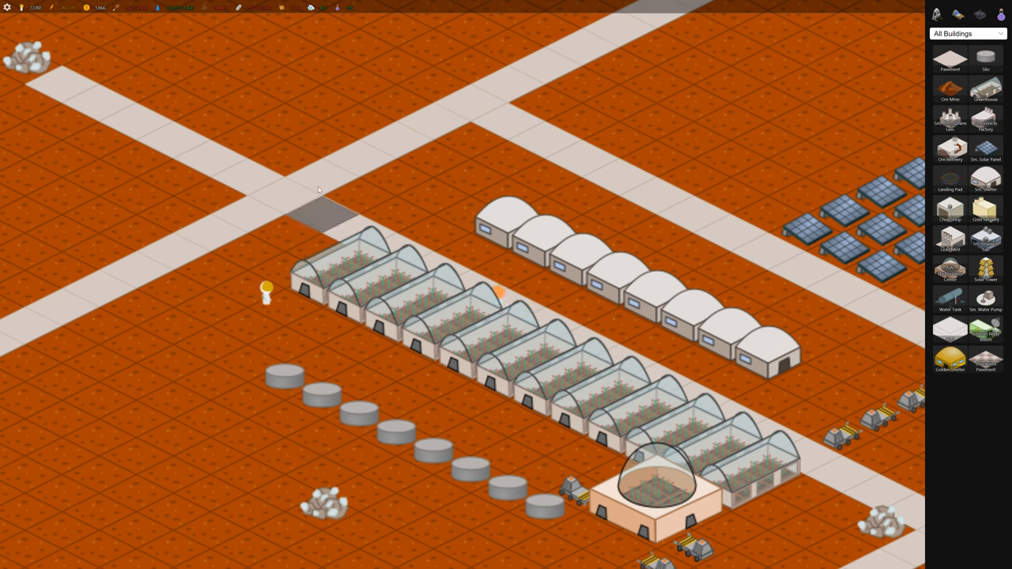
Mark leftmost Greenhouse #382 for deconstruction
{"action": "left_click", "coordinate": [431, 347]}
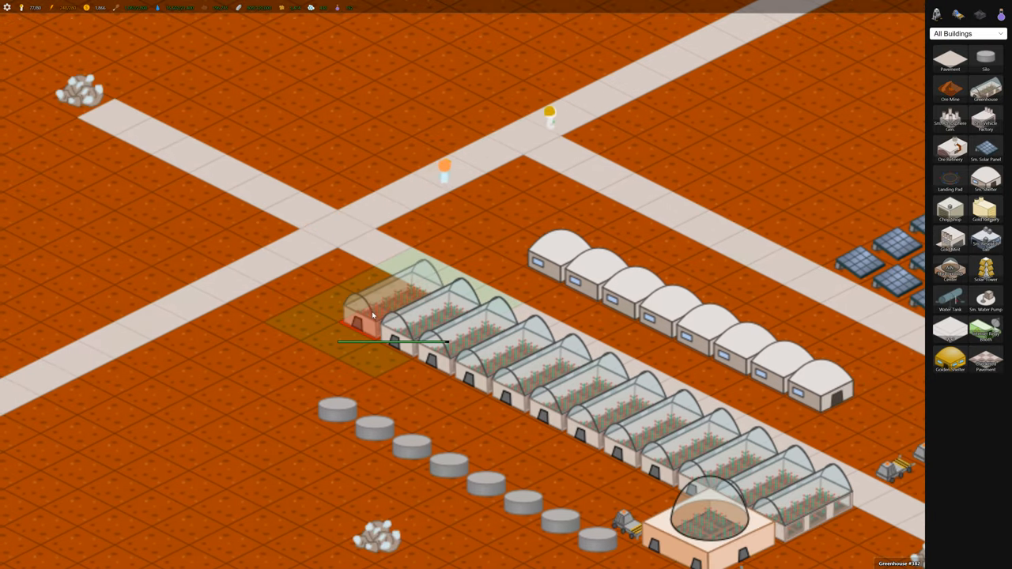
Confirm removing the leftmost greenhouse, then view and dismiss the colony statistics
{"action": "left_click", "coordinate": [375, 308]}
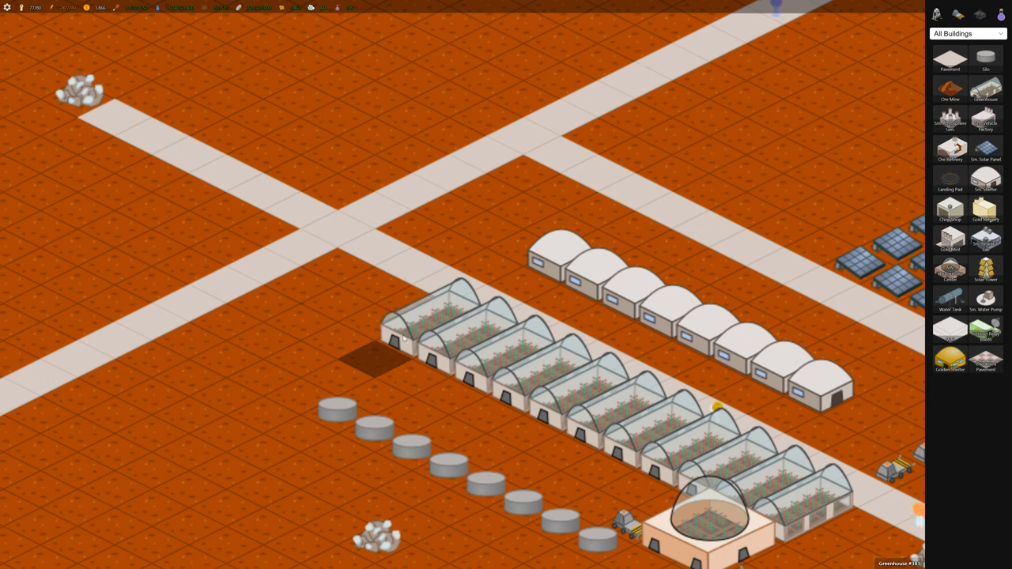
{"action": "left_click", "coordinate": [380, 356]}
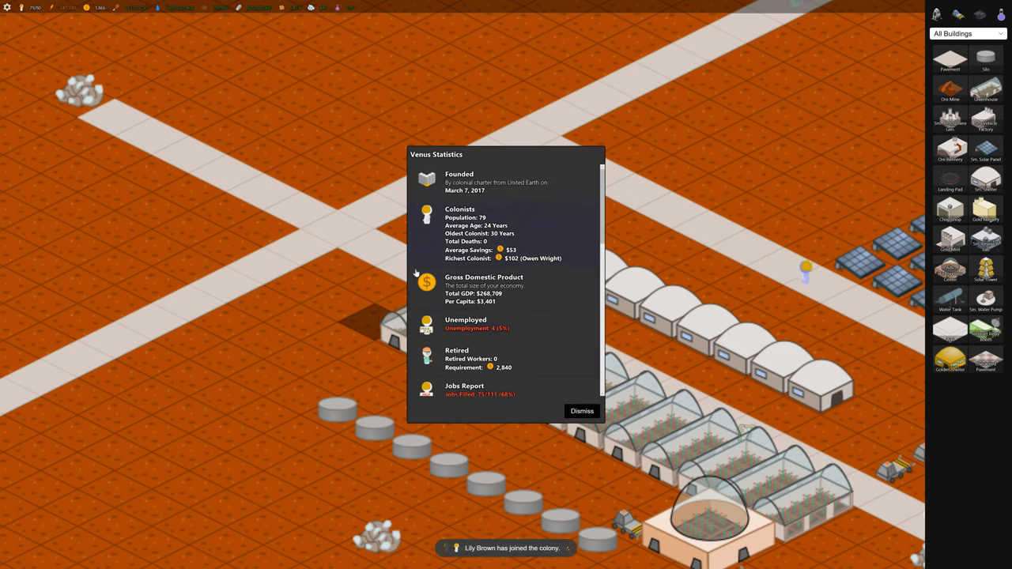
{"action": "left_click", "coordinate": [581, 411]}
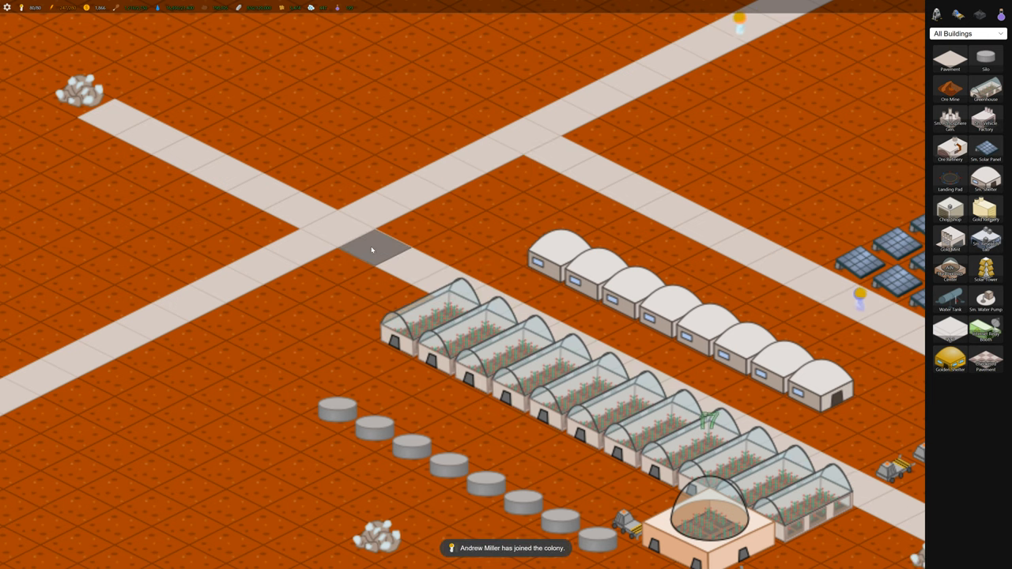
{"action": "left_click", "coordinate": [371, 249]}
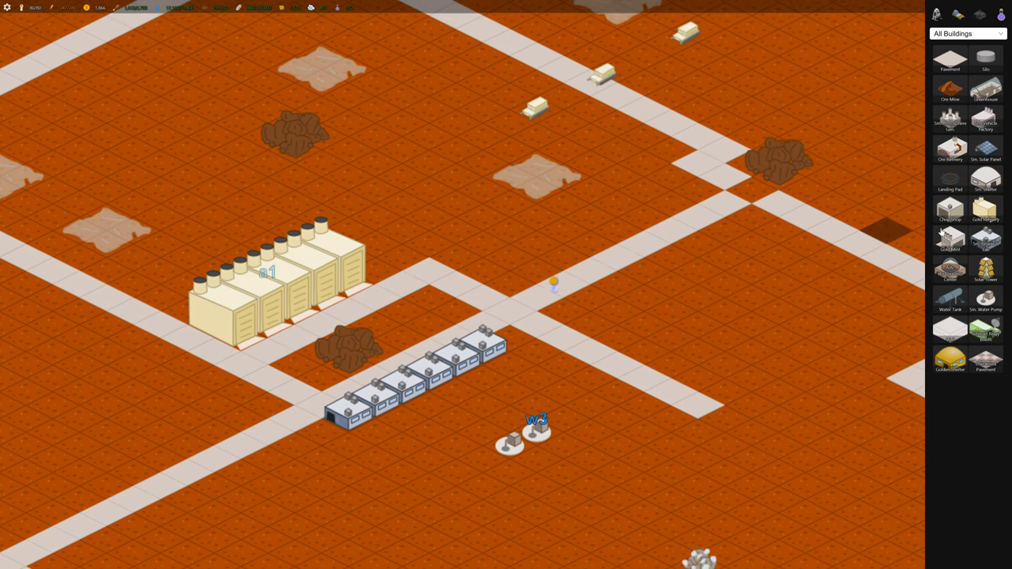
{"action": "mouse_move", "coordinate": [950, 239]}
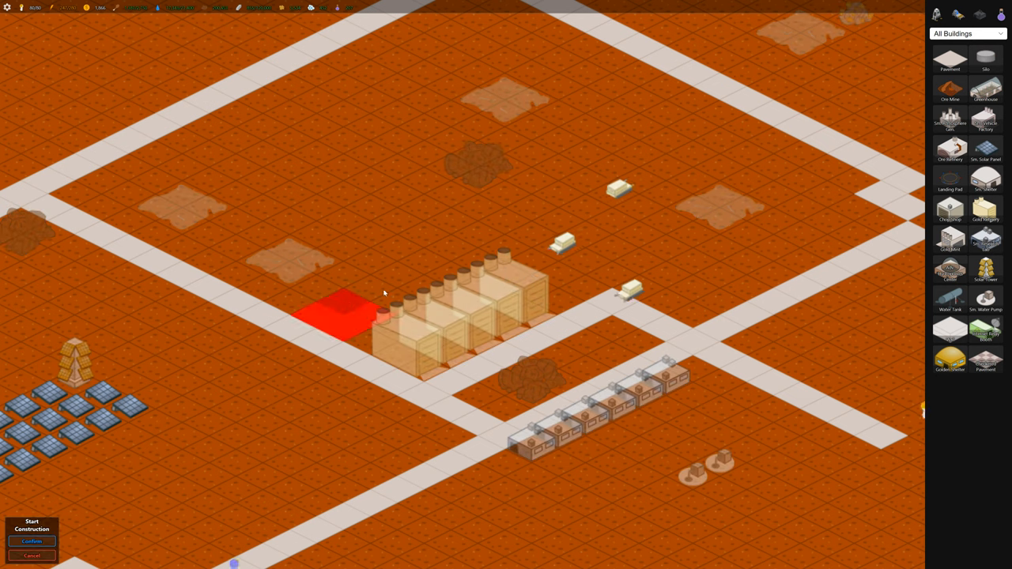
Confirm placing the new factory building at the end of the refinery row
{"action": "left_click", "coordinate": [32, 540]}
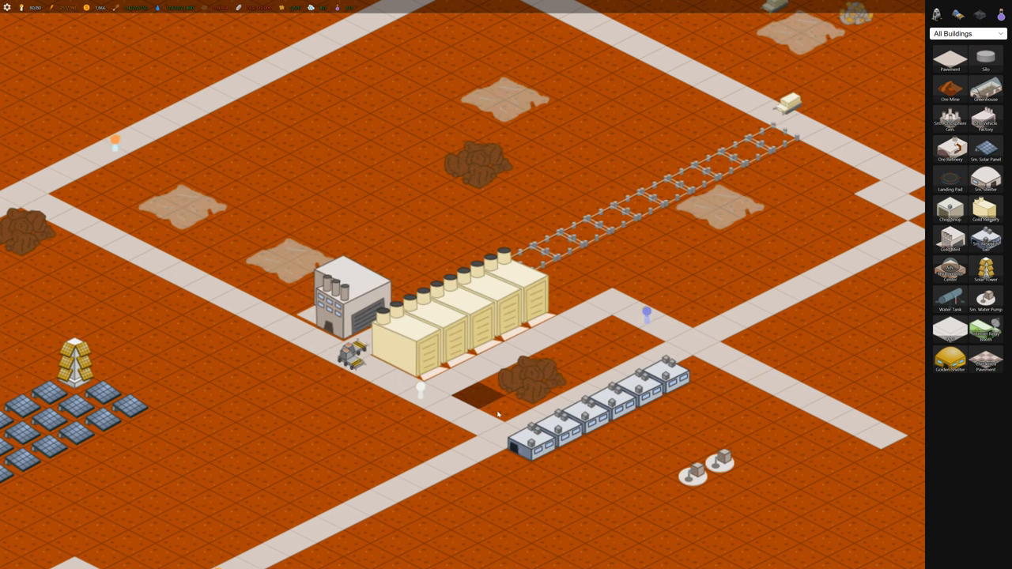
{"action": "left_click", "coordinate": [498, 414]}
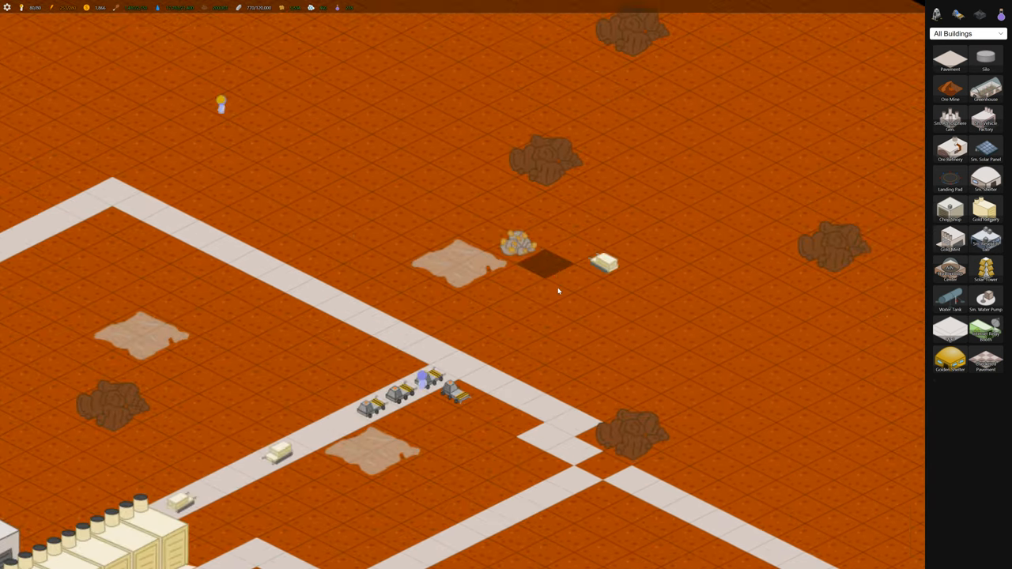
{"action": "left_click", "coordinate": [519, 247]}
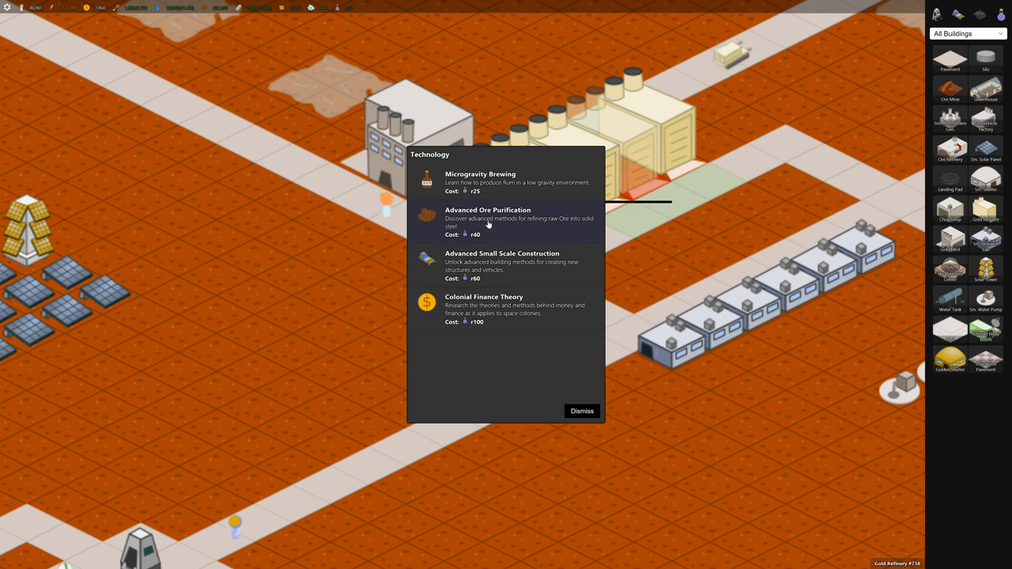
Research Advanced Ore Purification from the Technology choices
{"action": "left_click", "coordinate": [488, 221]}
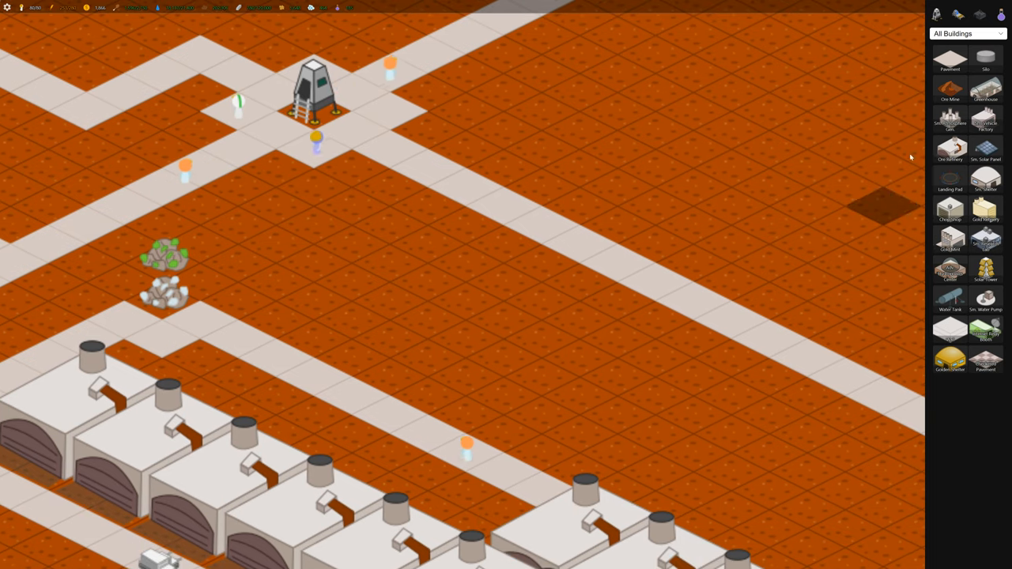
{"action": "mouse_move", "coordinate": [950, 240]}
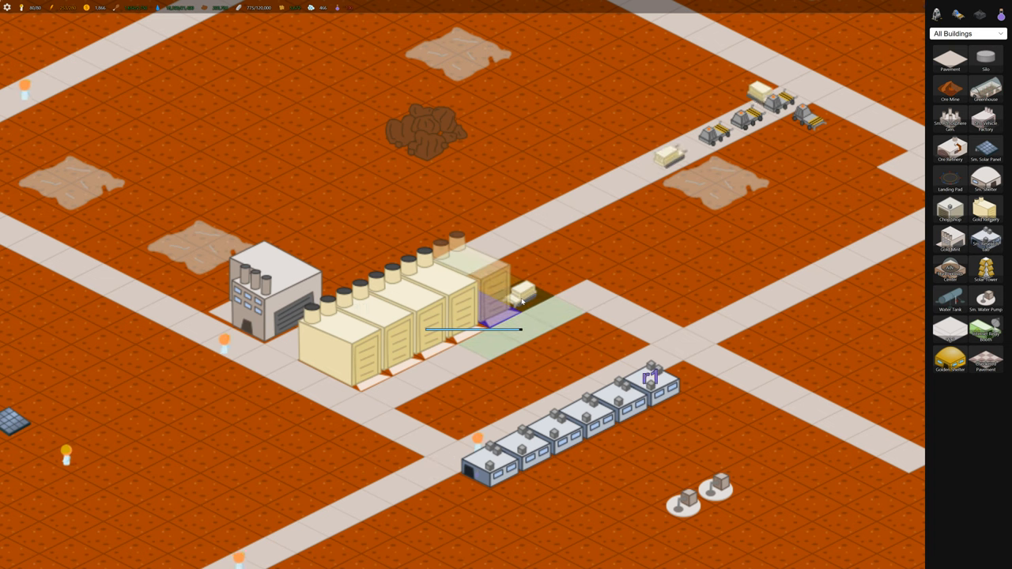
Check the refinery's build options and close the No Build Options notice
{"action": "left_click", "coordinate": [510, 297]}
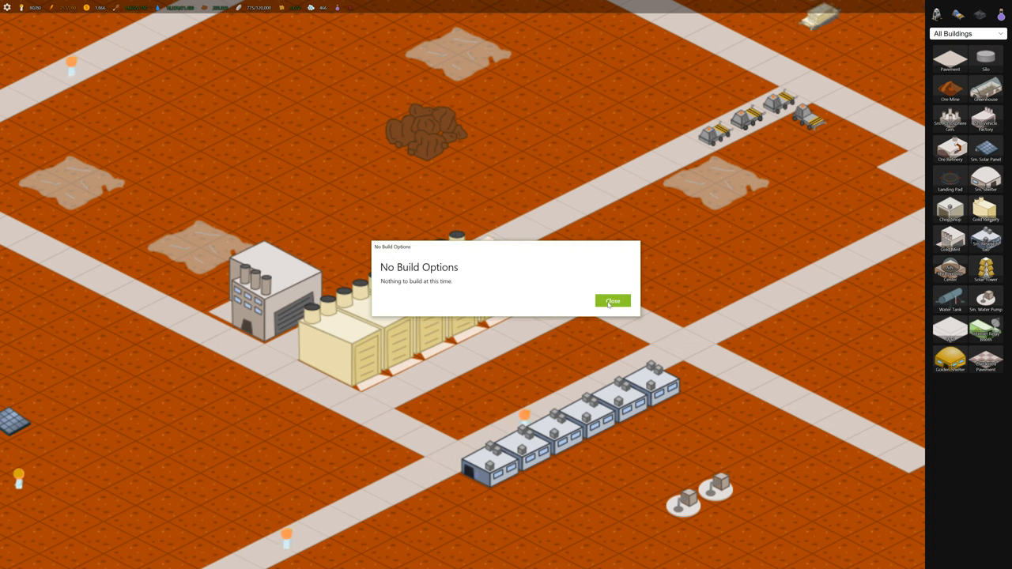
{"action": "left_click", "coordinate": [613, 300]}
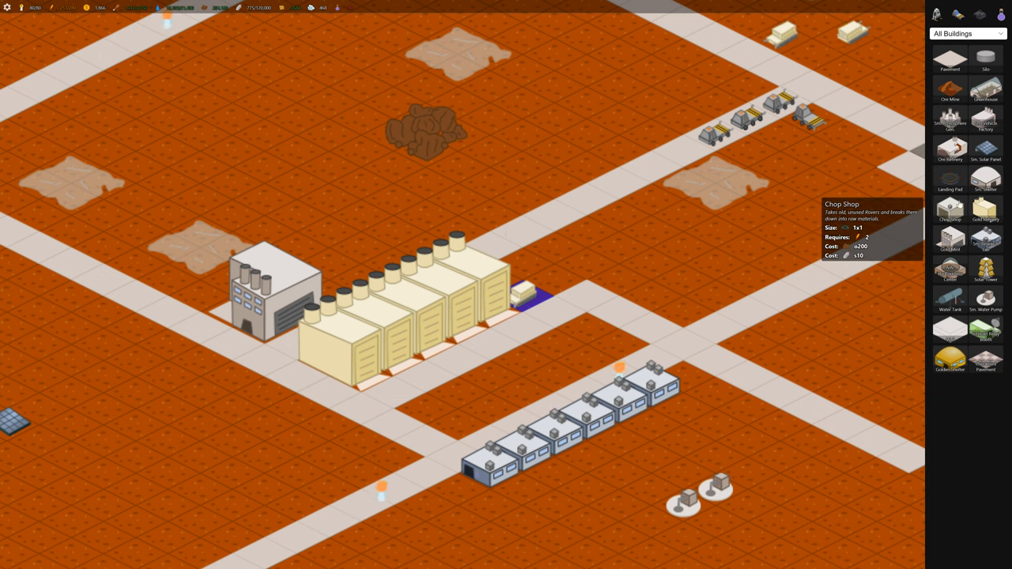
{"action": "mouse_move", "coordinate": [985, 270]}
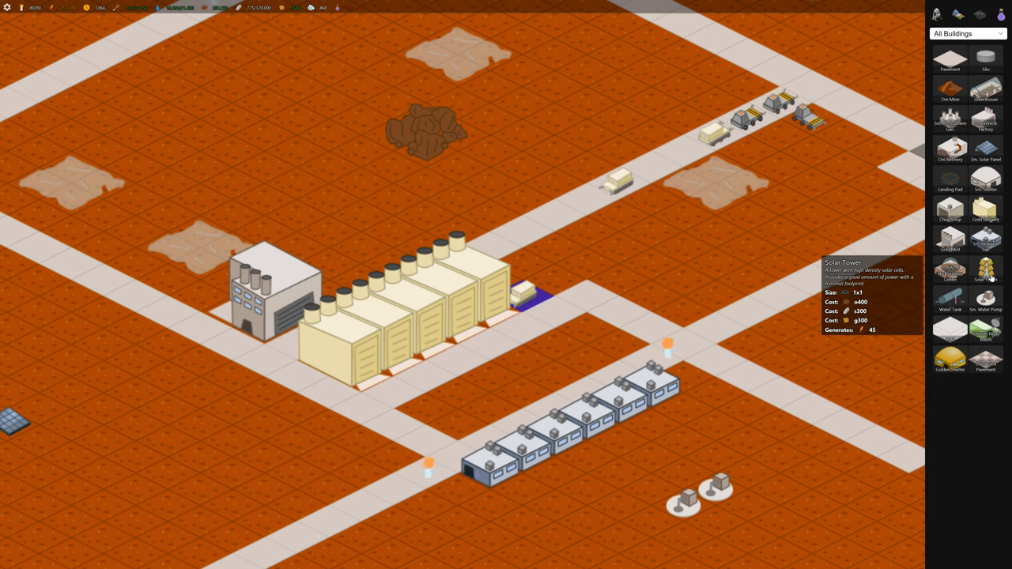
{"action": "mouse_move", "coordinate": [986, 57]}
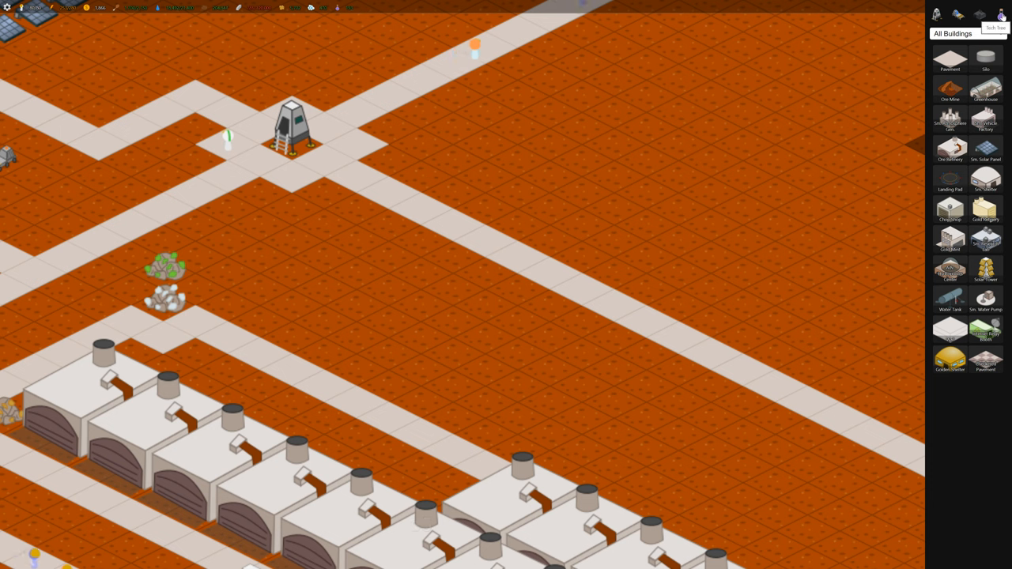
Research Advanced Small Scale Construction from the Tech Tree
{"action": "left_click", "coordinate": [1000, 15]}
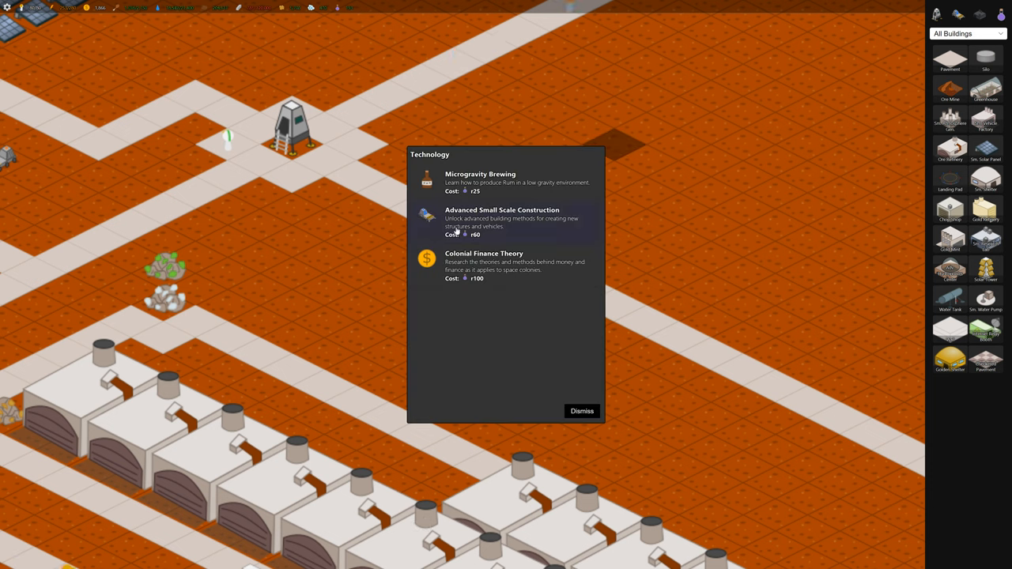
{"action": "left_click", "coordinate": [502, 221]}
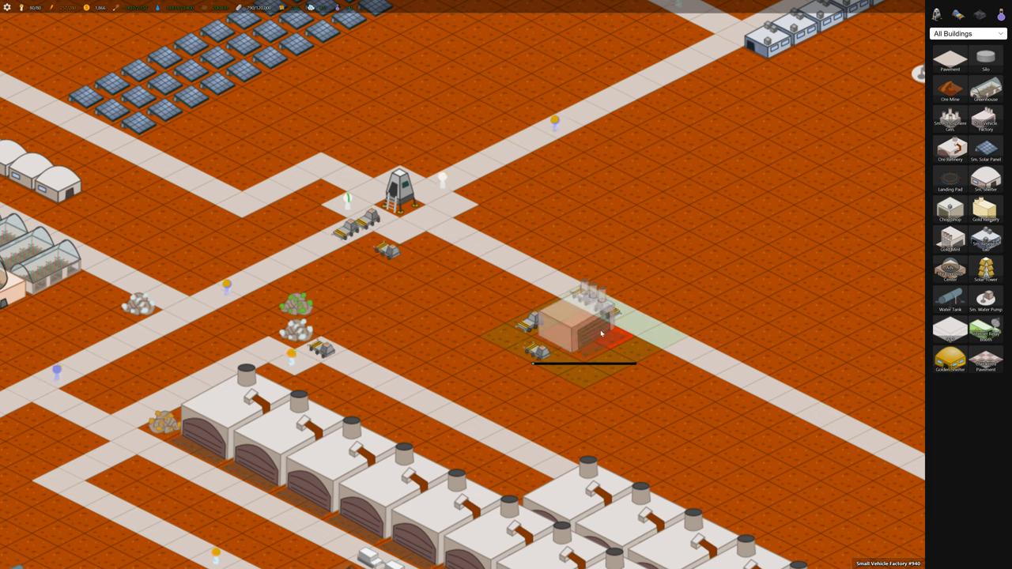
Order an Advanced Builder Bot from the Small Vehicle Factory and open the ground build list
{"action": "left_click", "coordinate": [569, 324]}
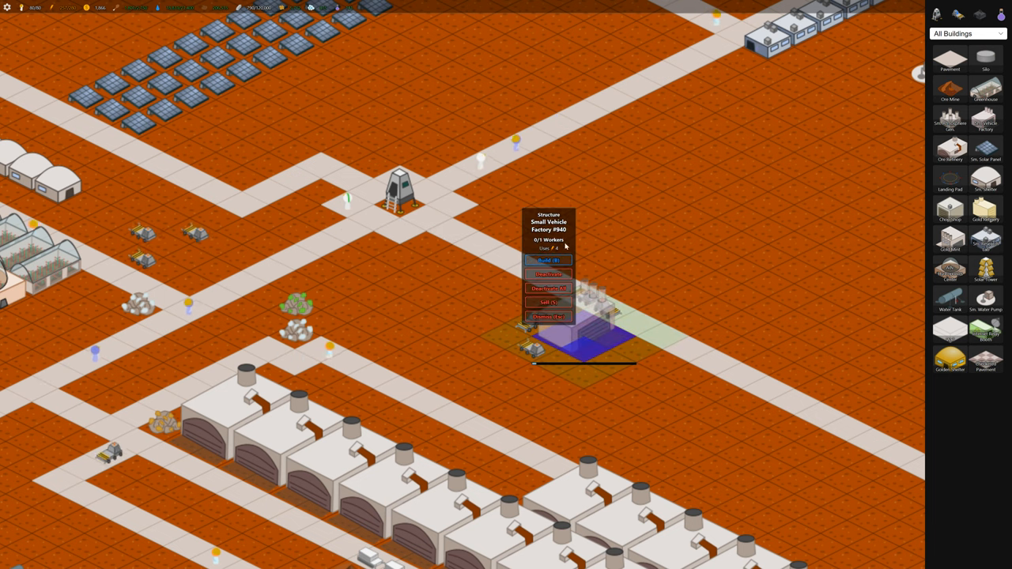
{"action": "left_click", "coordinate": [549, 260]}
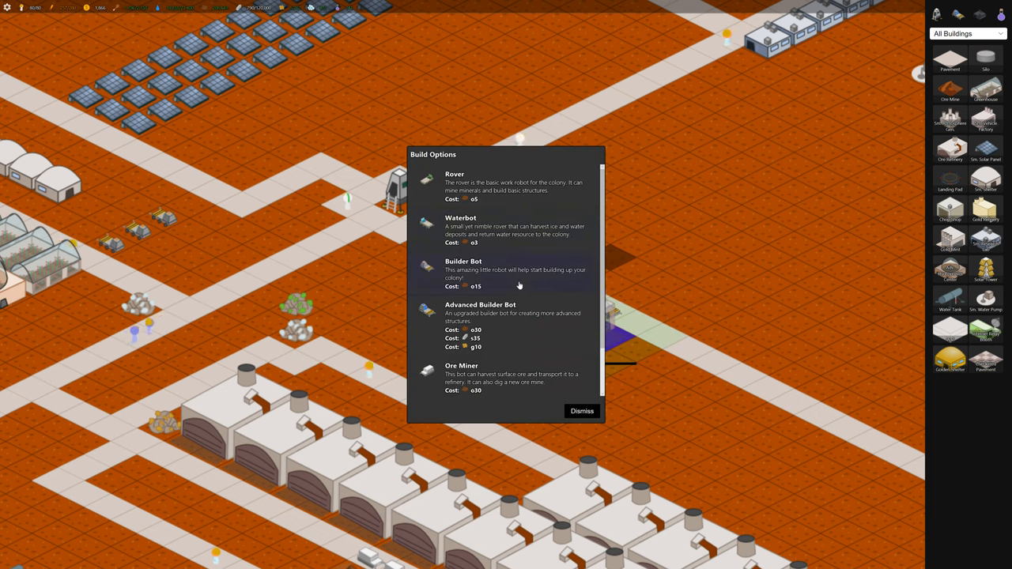
{"action": "scroll", "scroll_direction": "down", "scroll_amount": 3}
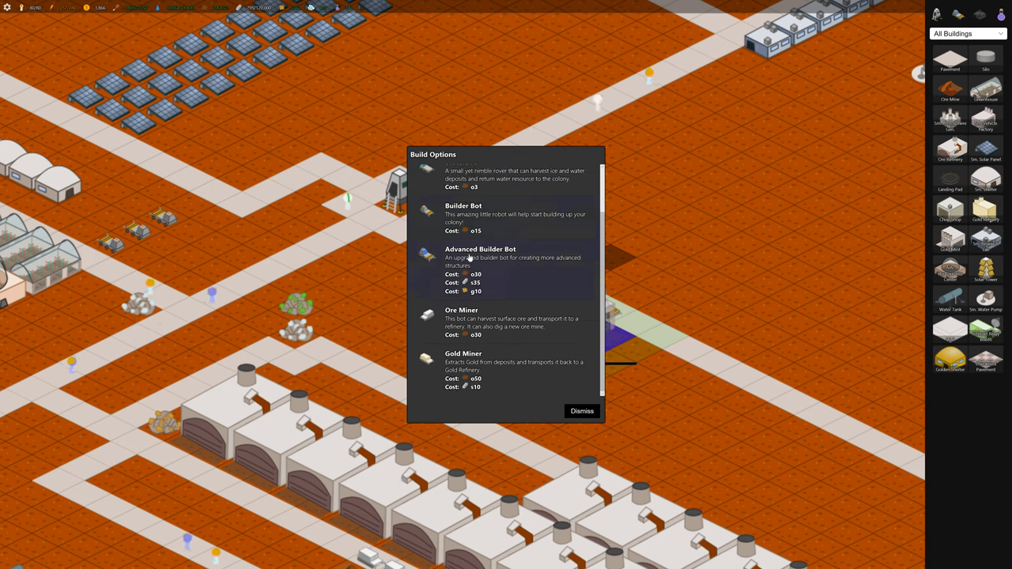
{"action": "left_click", "coordinate": [581, 410]}
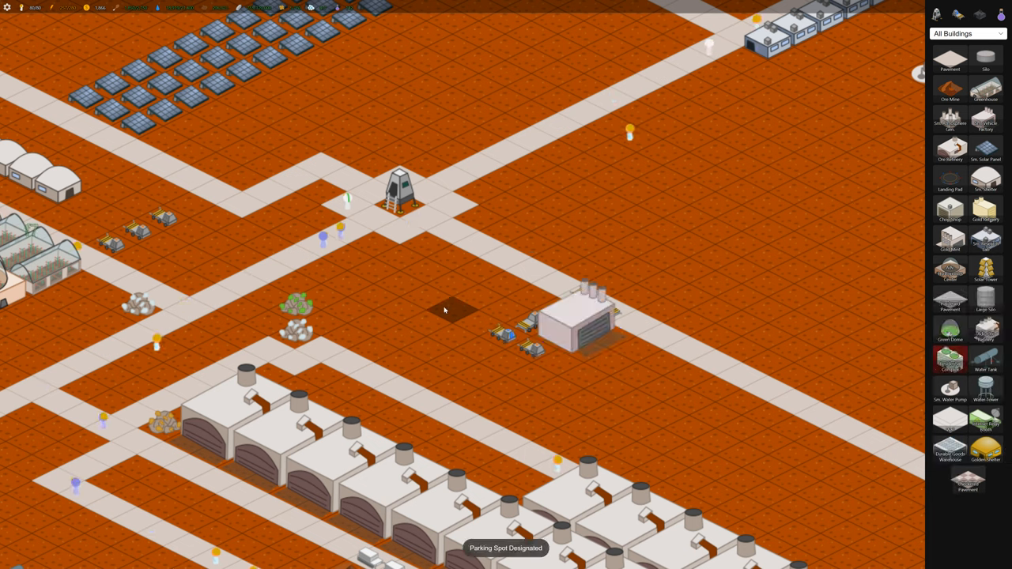
{"action": "left_click", "coordinate": [452, 308]}
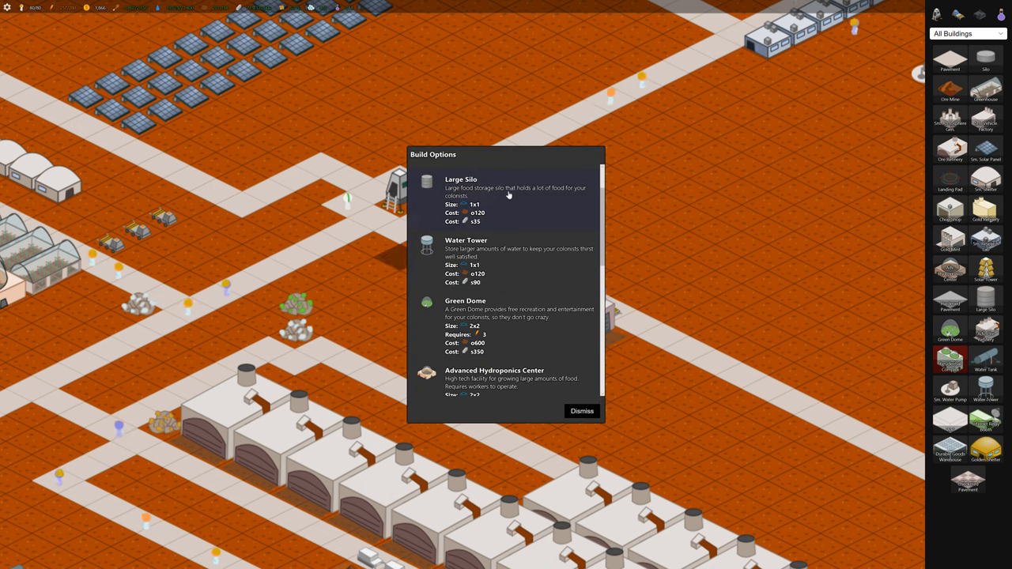
{"action": "mouse_move", "coordinate": [504, 278]}
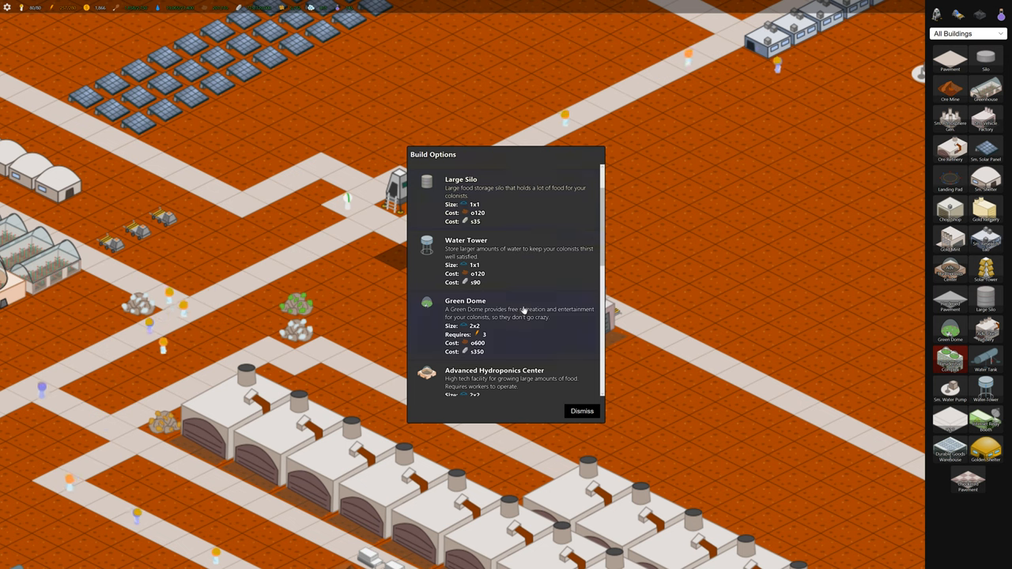
Scroll the Build Options list and pick Green Dome
{"action": "scroll", "scroll_direction": "down", "scroll_amount": 3}
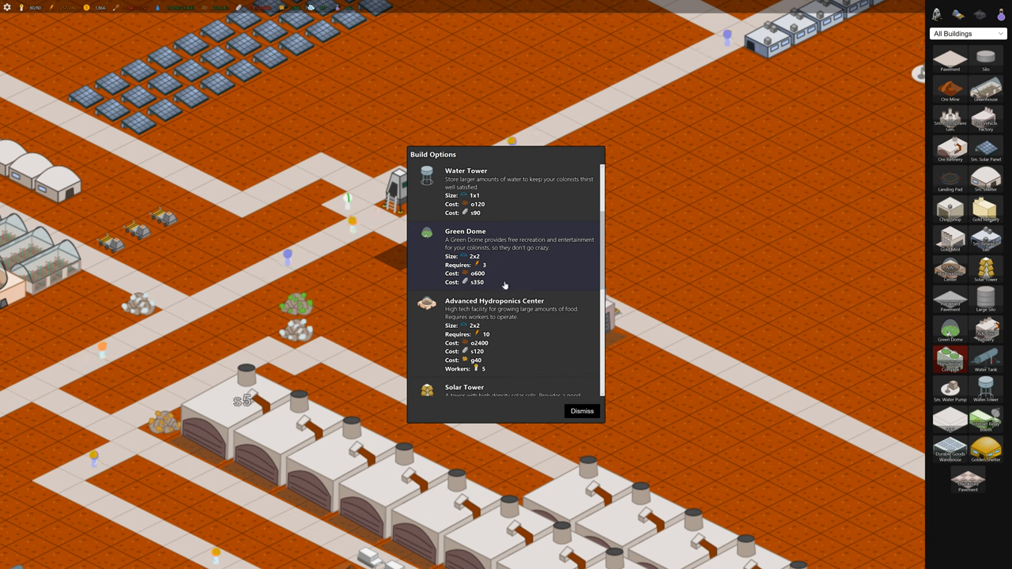
{"action": "mouse_move", "coordinate": [509, 256]}
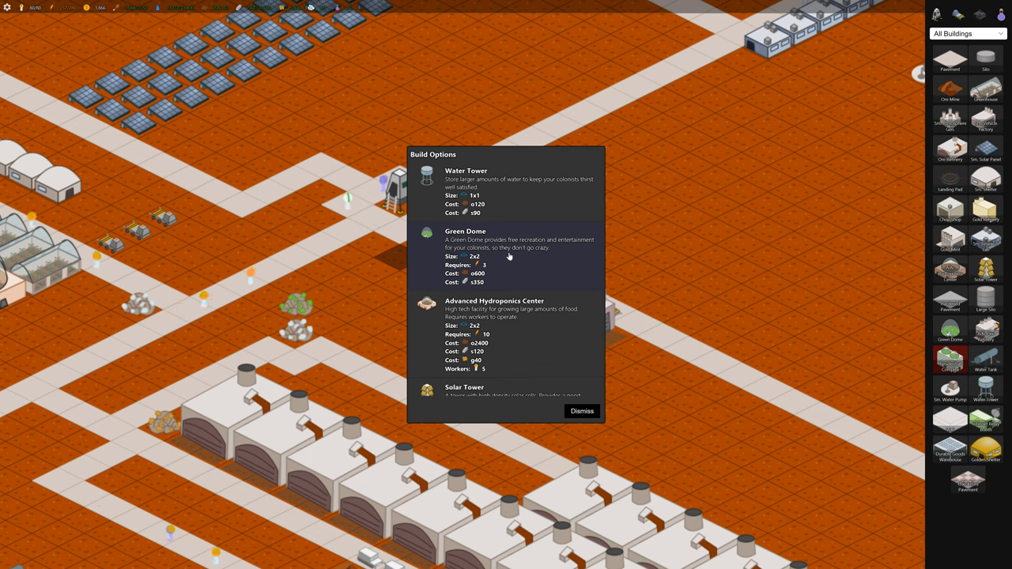
{"action": "left_click", "coordinate": [582, 410]}
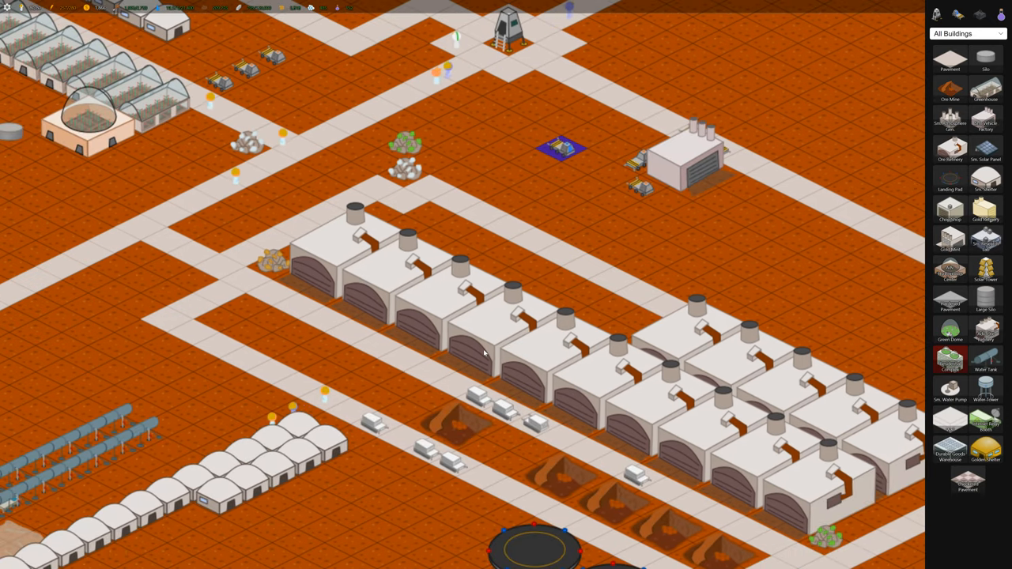
Open Stats for a refinery colonist showing 100% health and 79% happiness
{"action": "left_click", "coordinate": [482, 351]}
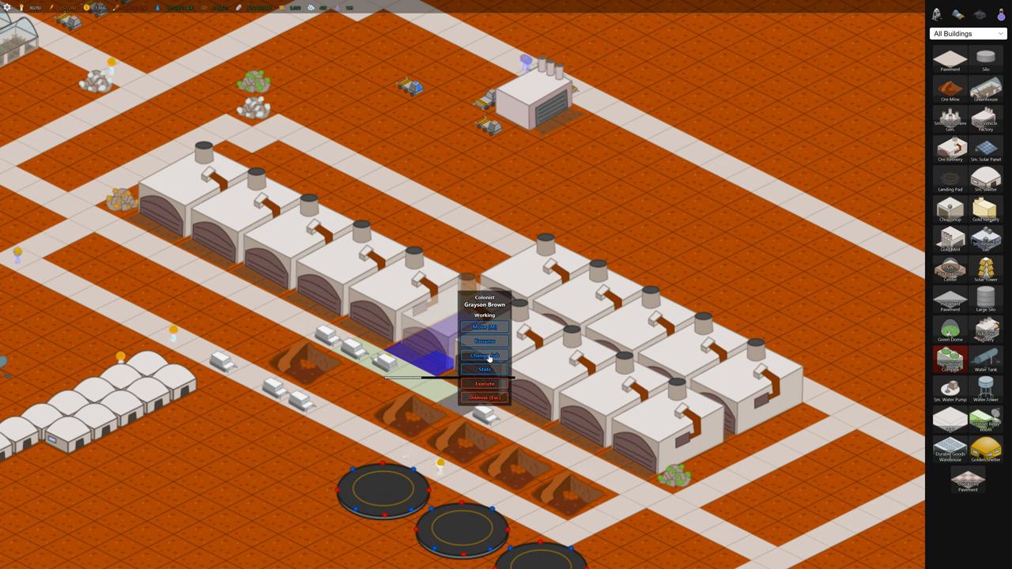
{"action": "mouse_move", "coordinate": [474, 384]}
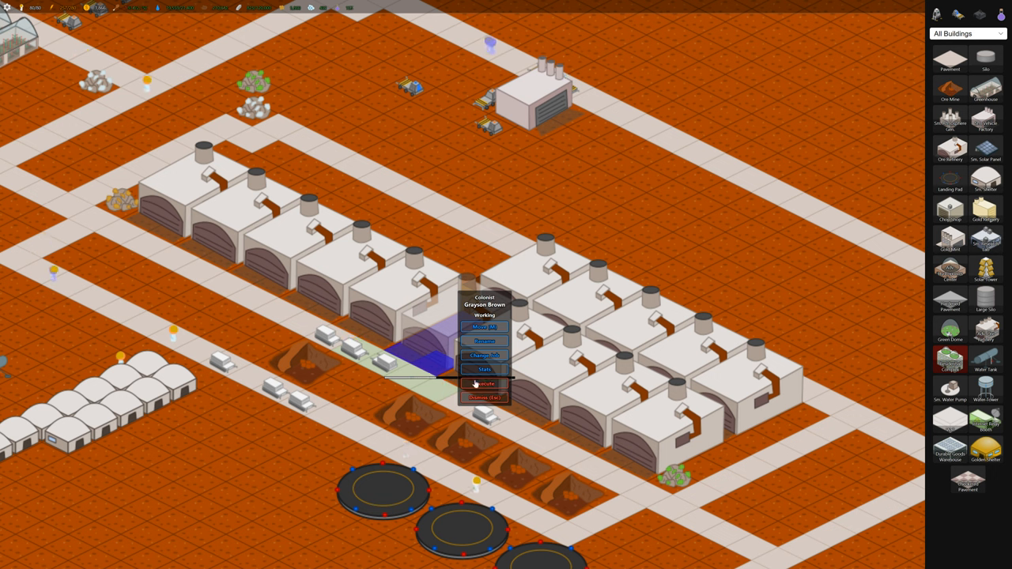
{"action": "left_click", "coordinate": [484, 369]}
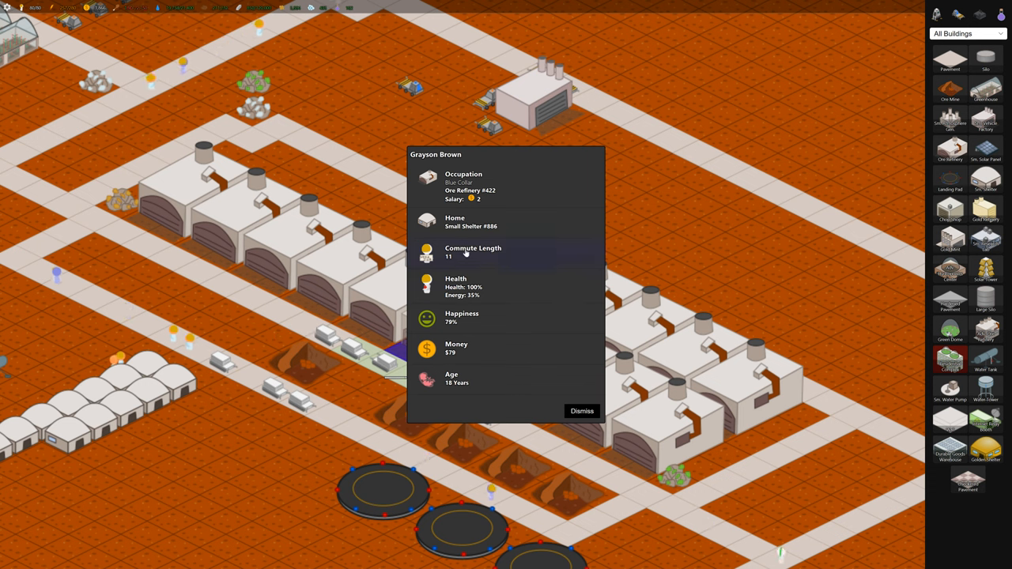
{"action": "mouse_move", "coordinate": [490, 297]}
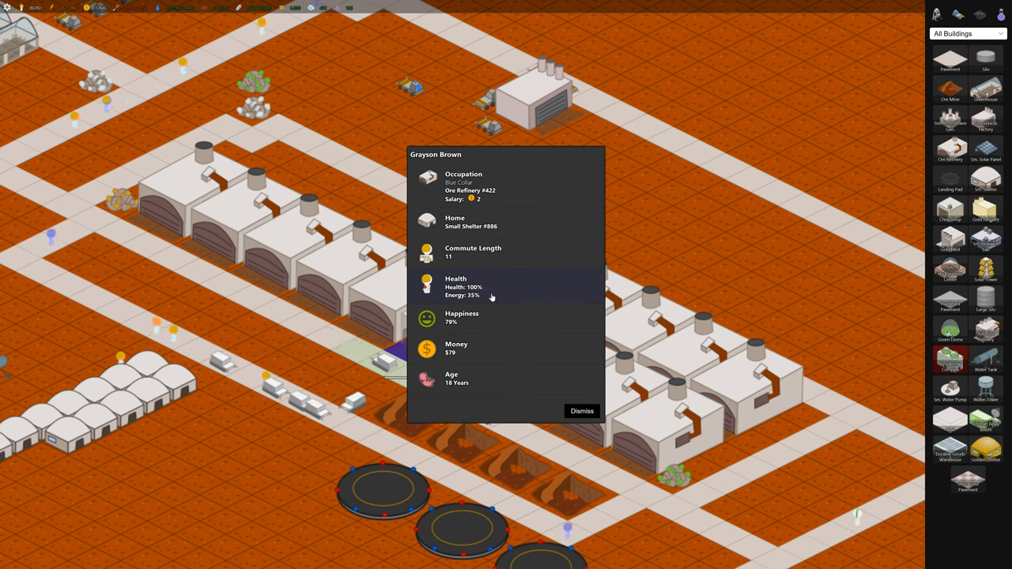
{"action": "mouse_move", "coordinate": [519, 287]}
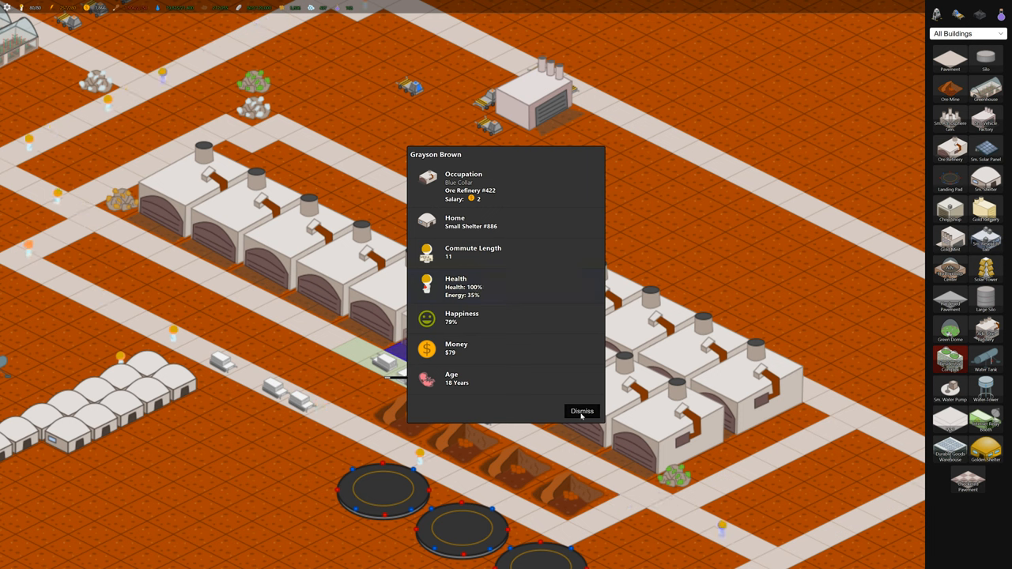
Close the colonist panel and scroll the Advanced Builder Bot's building list toward Green Dome
{"action": "left_click", "coordinate": [582, 411]}
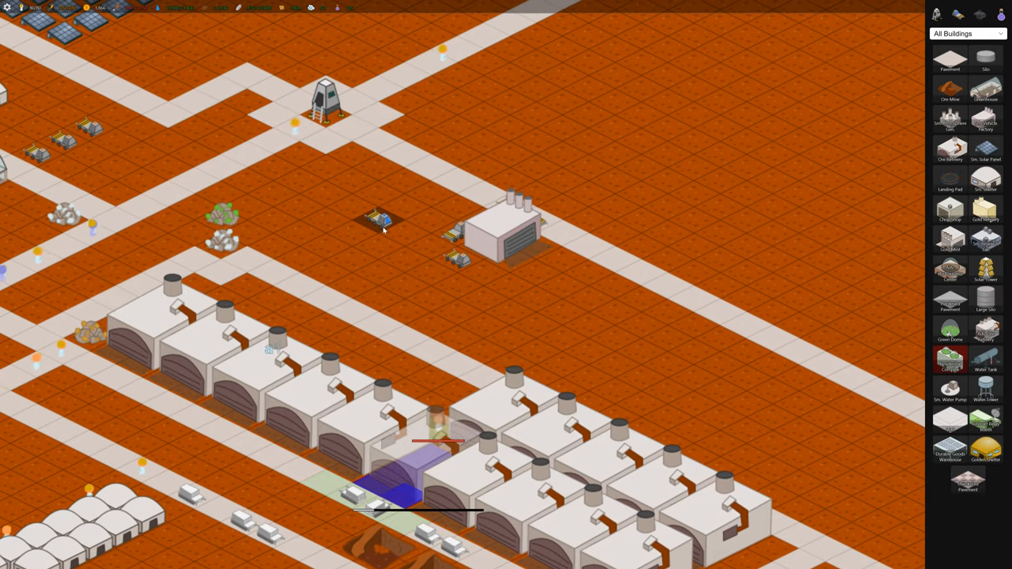
{"action": "left_click", "coordinate": [379, 219]}
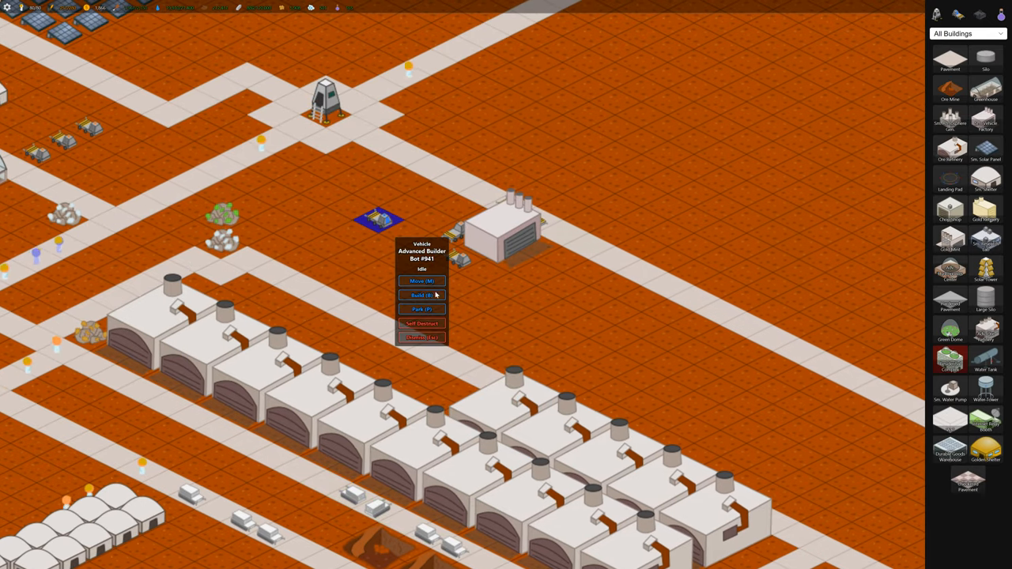
{"action": "left_click", "coordinate": [421, 295]}
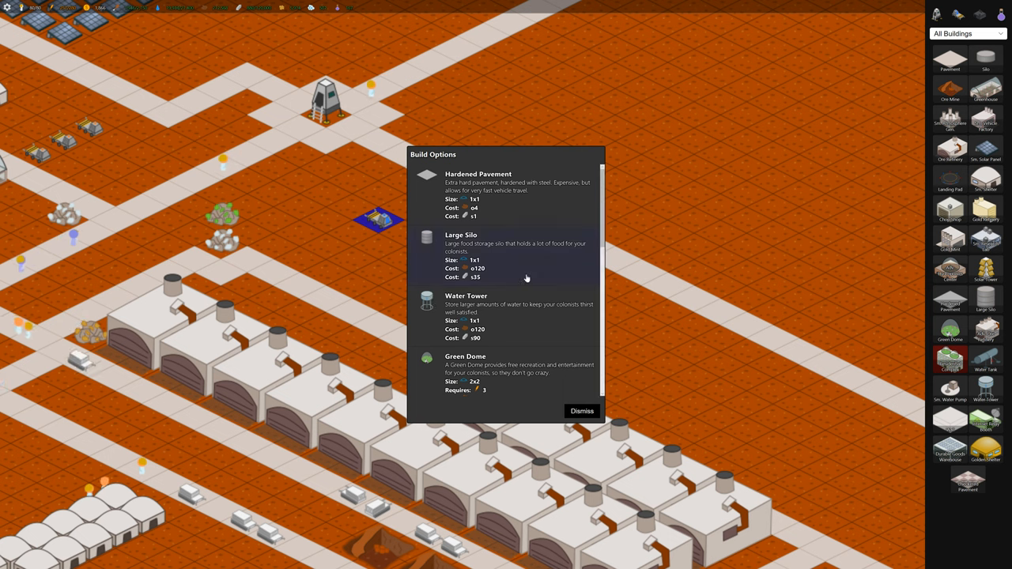
{"action": "scroll", "scroll_direction": "down", "scroll_amount": 3}
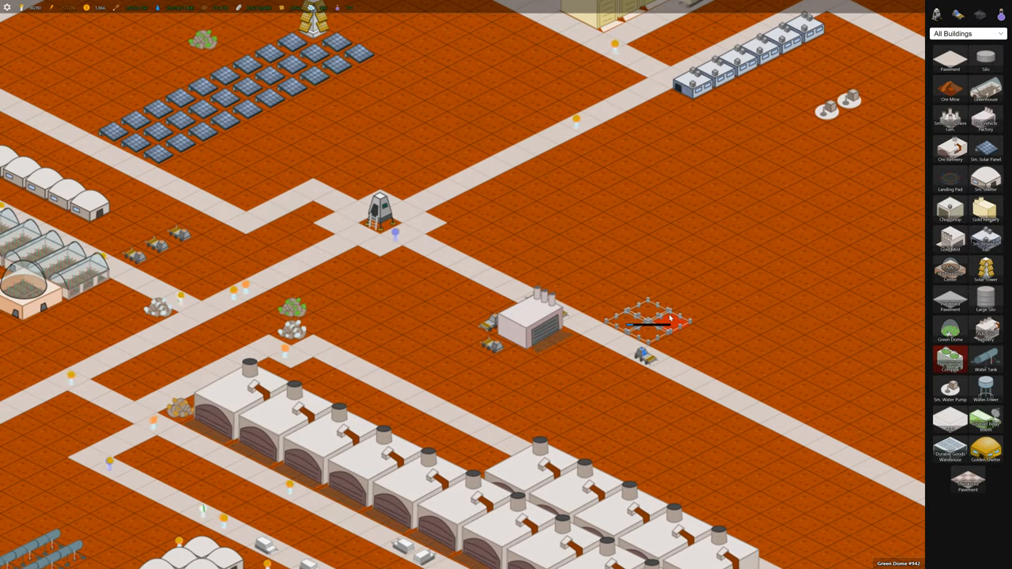
Inspect the Green Dome #942 site, dismiss its details, and click nearby
{"action": "left_click", "coordinate": [648, 324]}
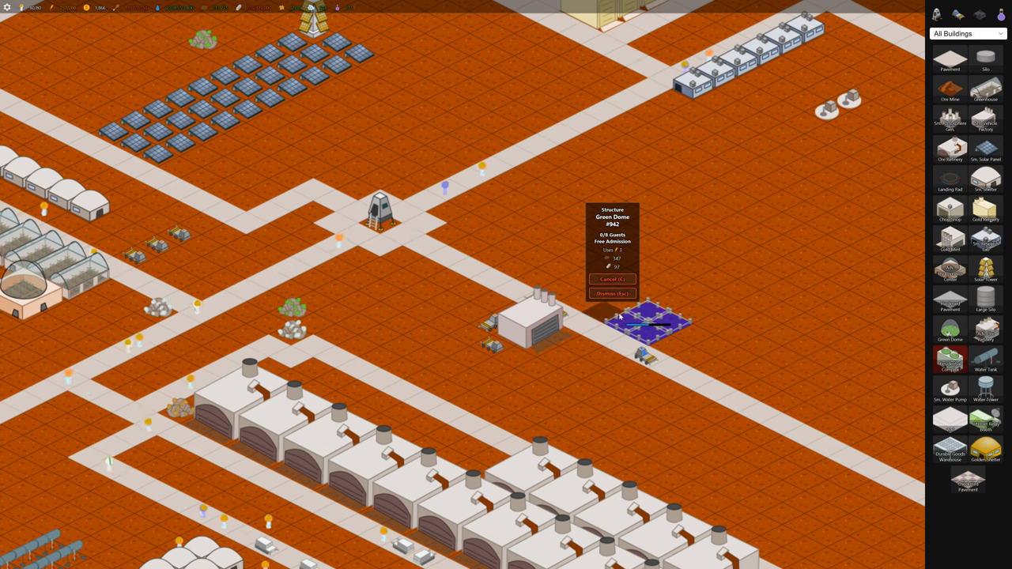
{"action": "left_click", "coordinate": [612, 293]}
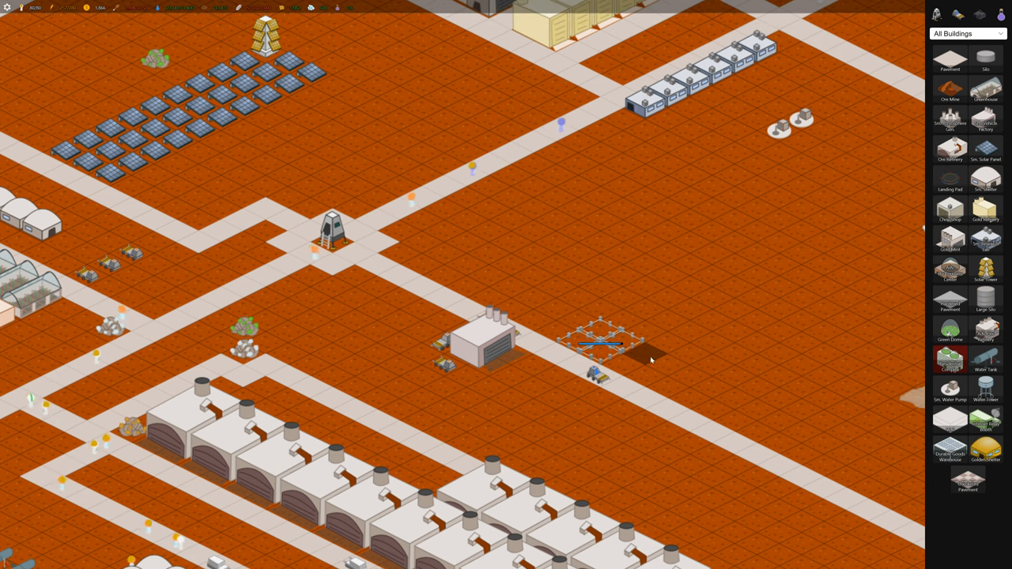
{"action": "left_click", "coordinate": [600, 340]}
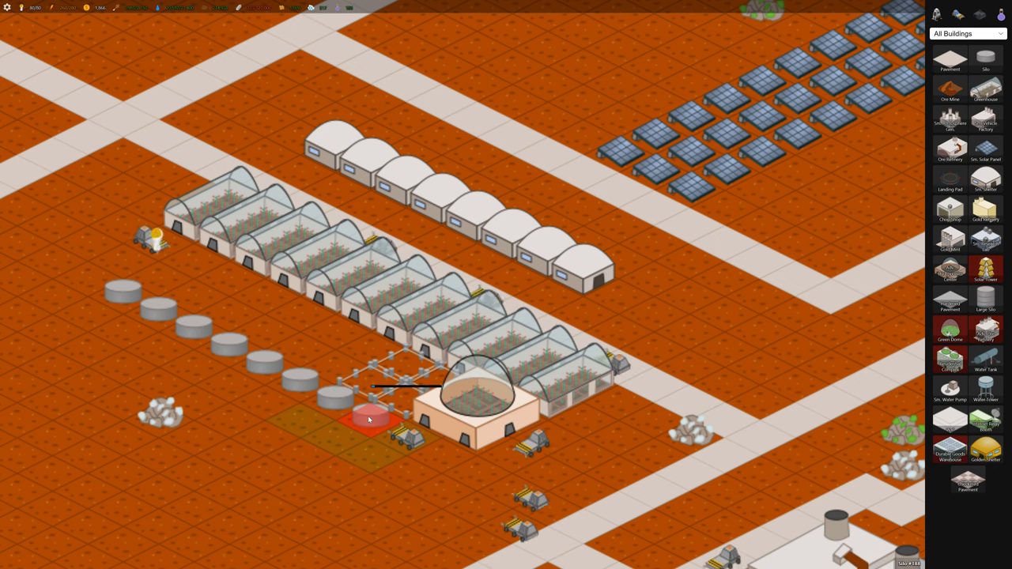
{"action": "mouse_move", "coordinate": [985, 299]}
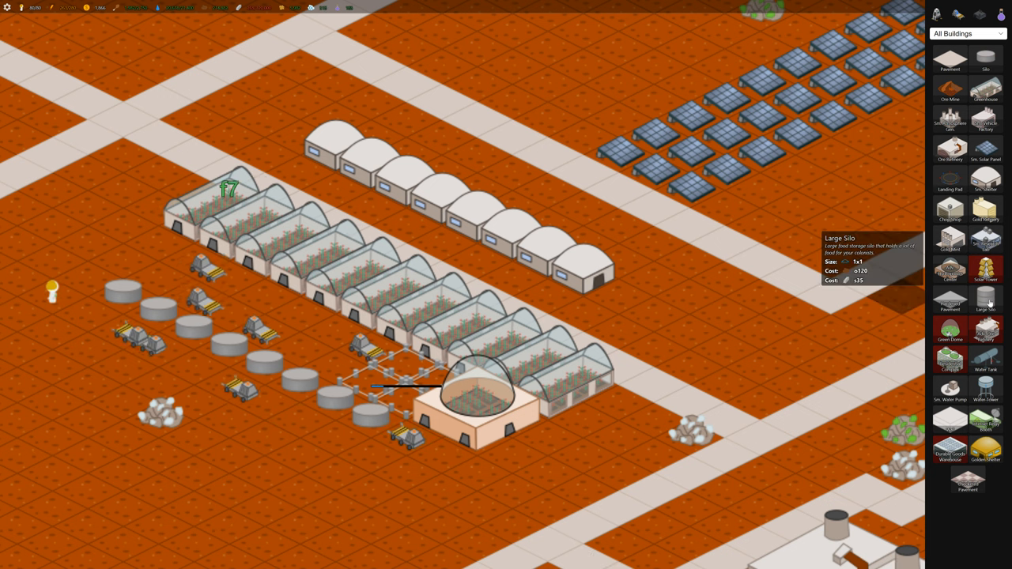
Choose Large Silo in the building panel to line the greenhouses
{"action": "left_click", "coordinate": [371, 417]}
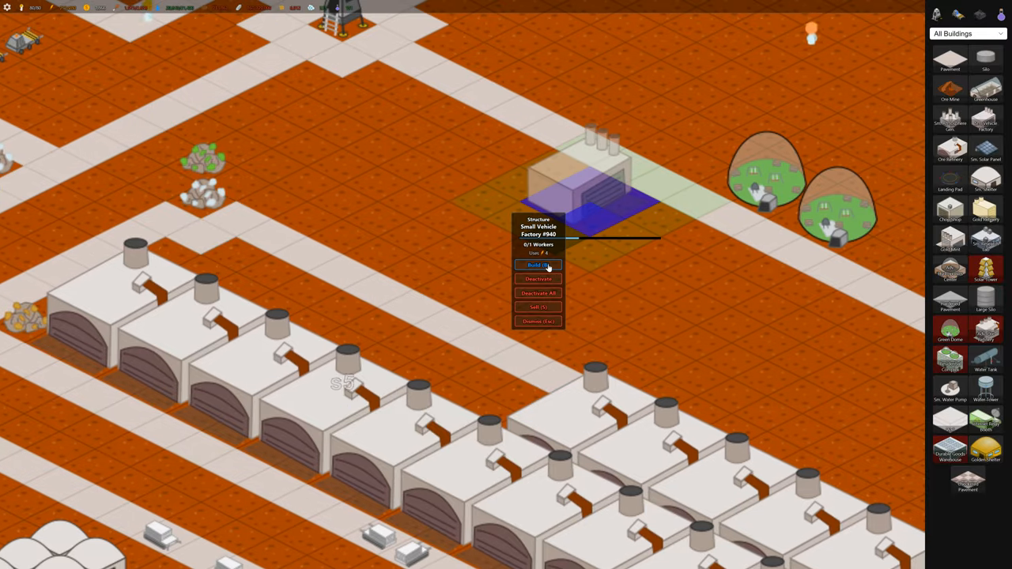
Queue an Advanced Builder Bot at Small Vehicle Factory #940 and reopen its options
{"action": "left_click", "coordinate": [538, 264]}
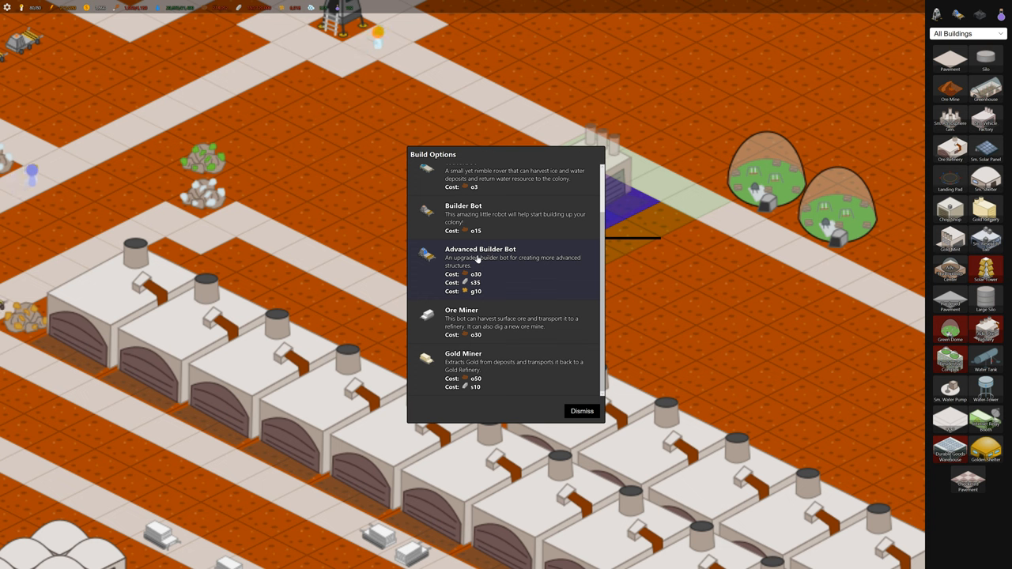
{"action": "left_click", "coordinate": [581, 411]}
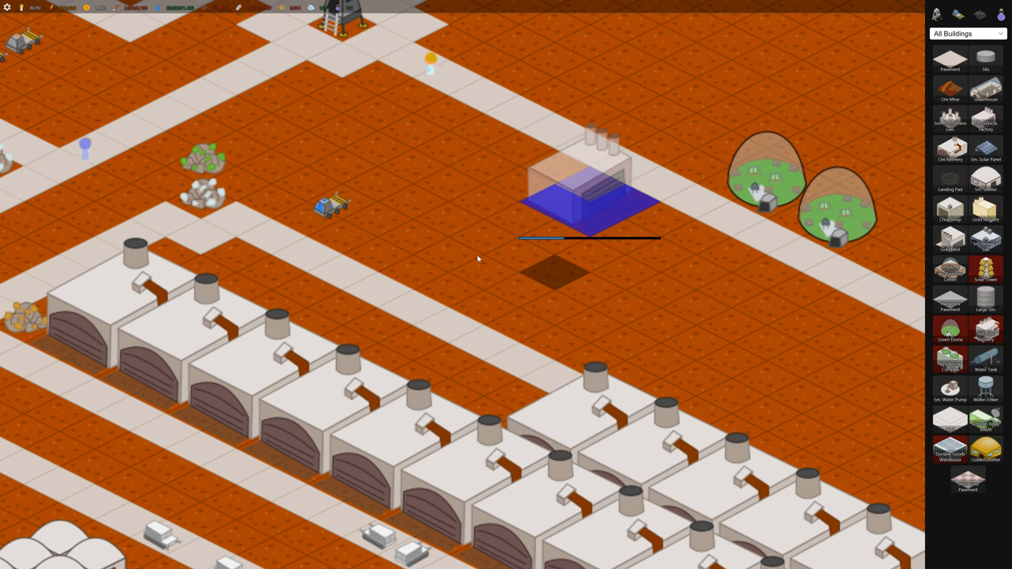
{"action": "left_click", "coordinate": [577, 190]}
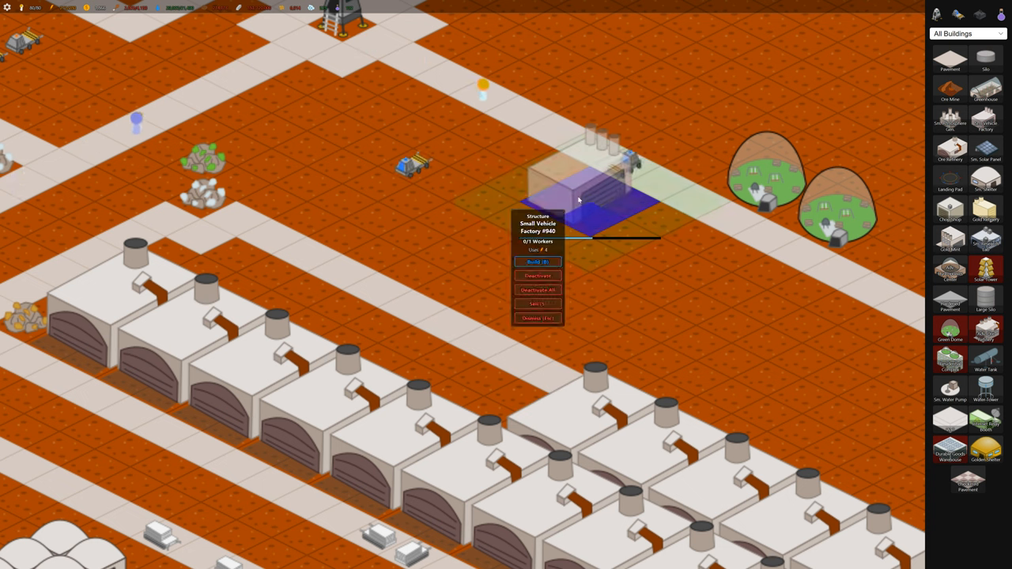
{"action": "left_click", "coordinate": [537, 317]}
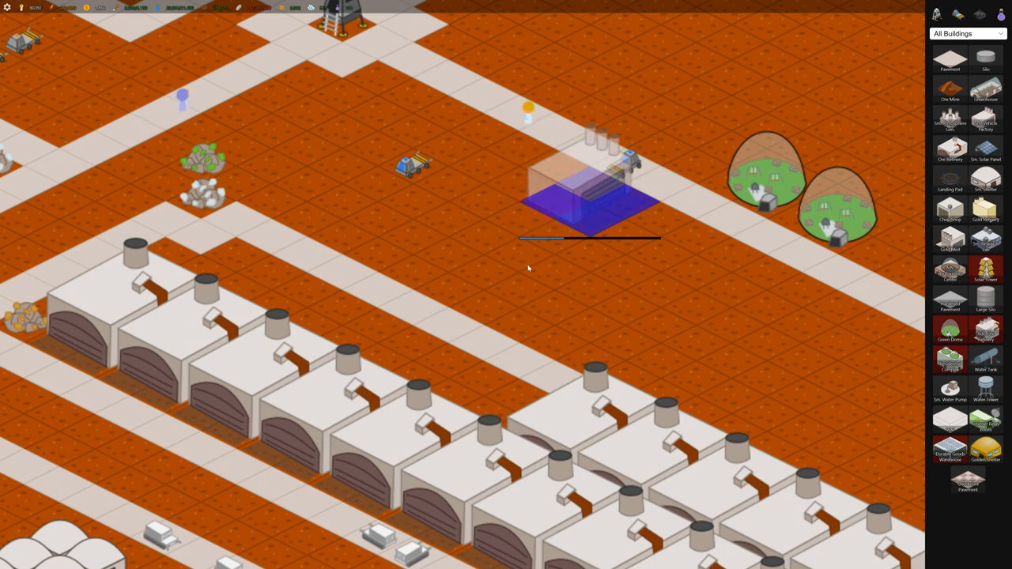
{"action": "left_click", "coordinate": [589, 189]}
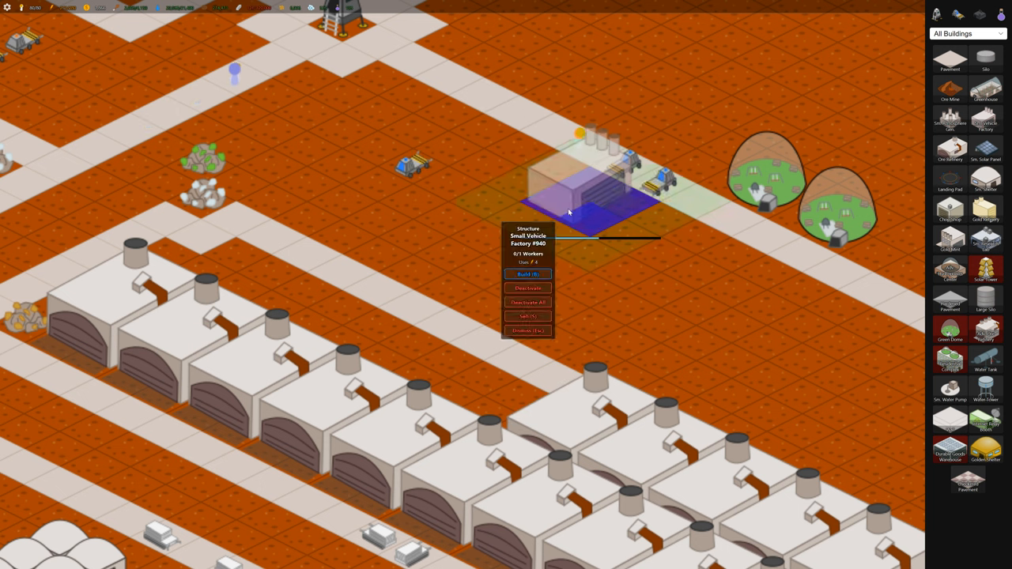